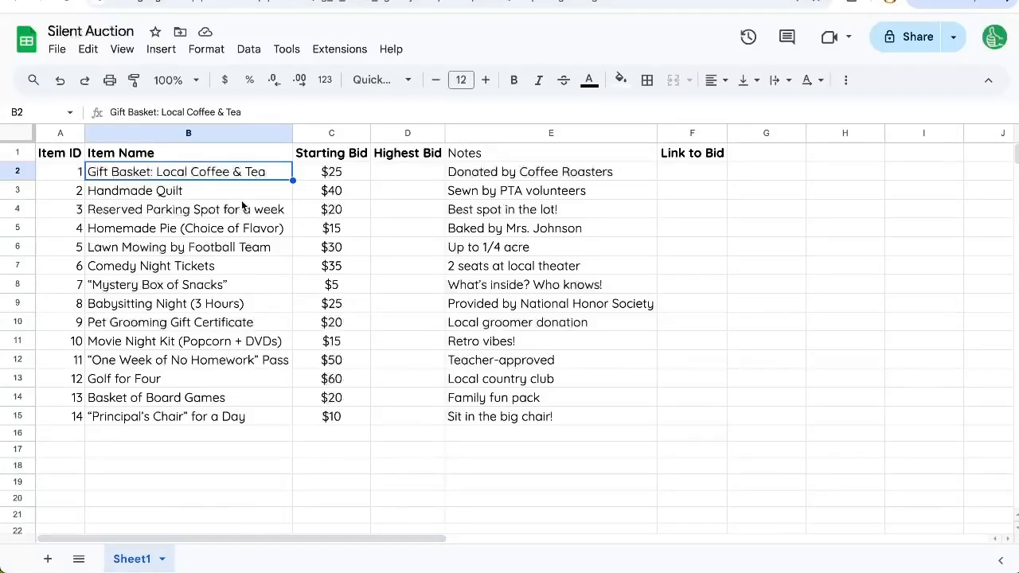
# Step: Review the item names, starting bids, Highest Bid and Link to Bid columns, then browse Extensions and Tools
pyautogui.moveTo(188, 171); pyautogui.dragTo(188, 303)
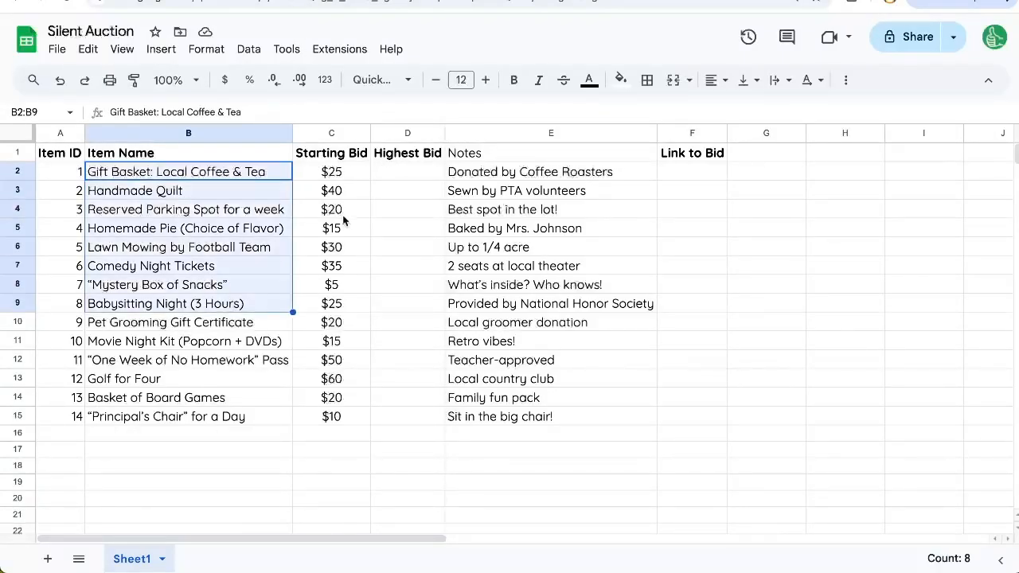
pyautogui.click(331, 171)
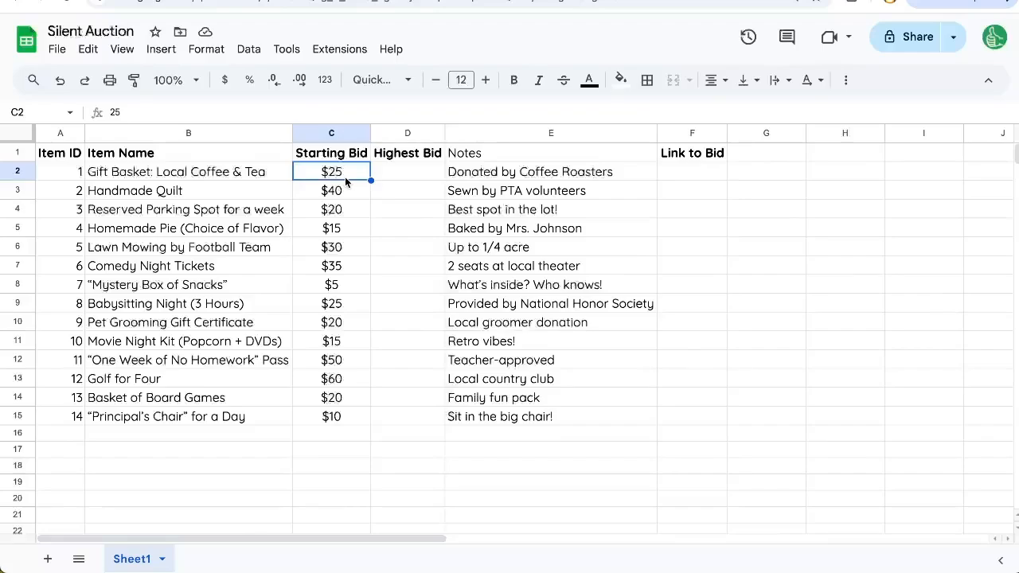
pyautogui.click(408, 171)
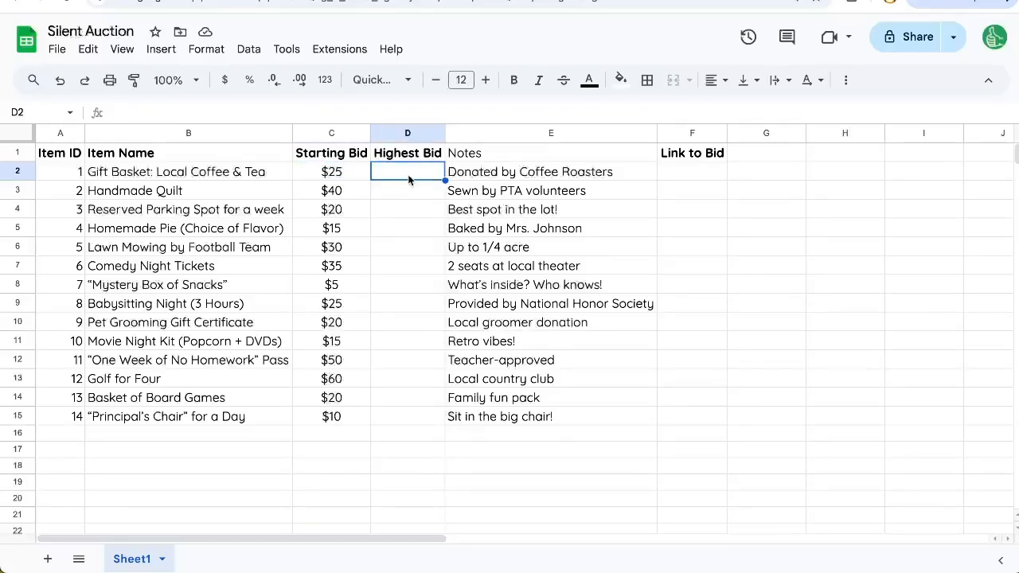
pyautogui.click(332, 171)
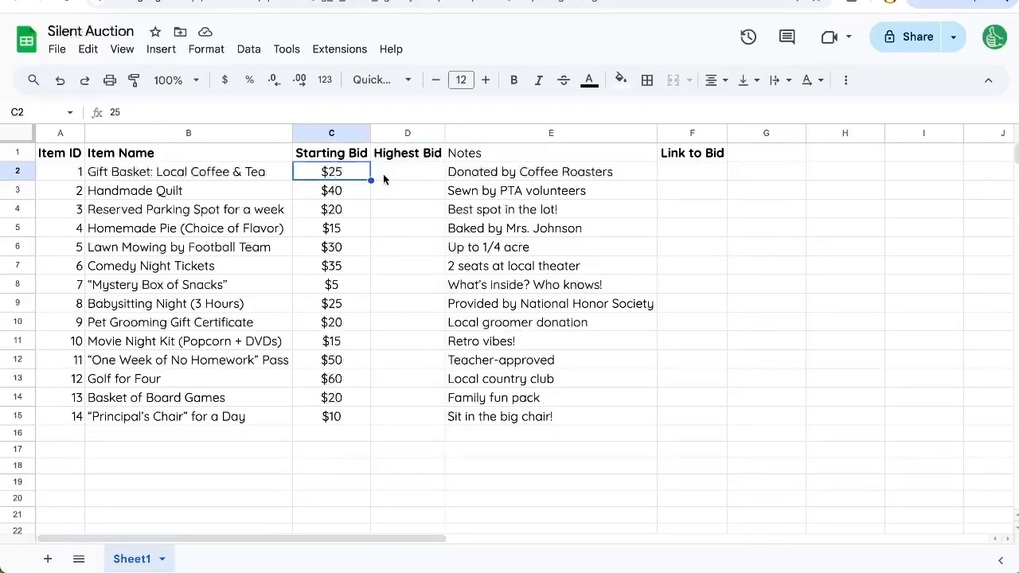
pyautogui.click(692, 171)
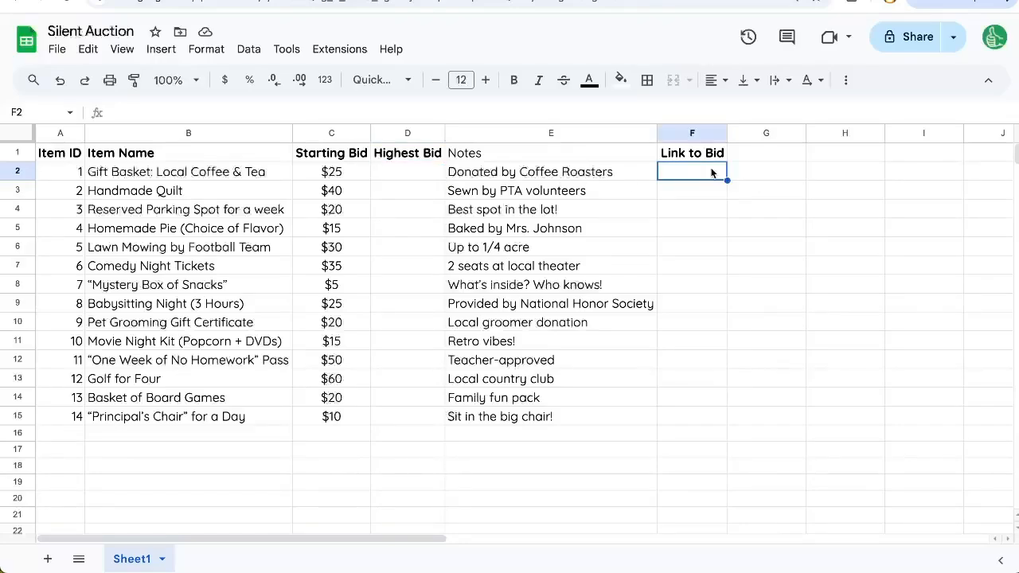
pyautogui.moveTo(188, 171); pyautogui.dragTo(188, 228)
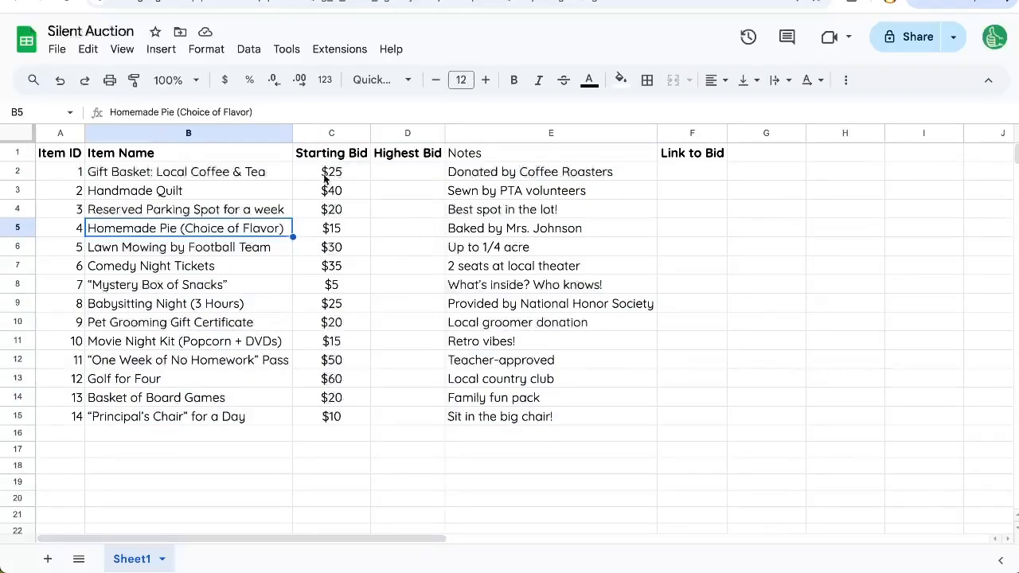
pyautogui.click(340, 48)
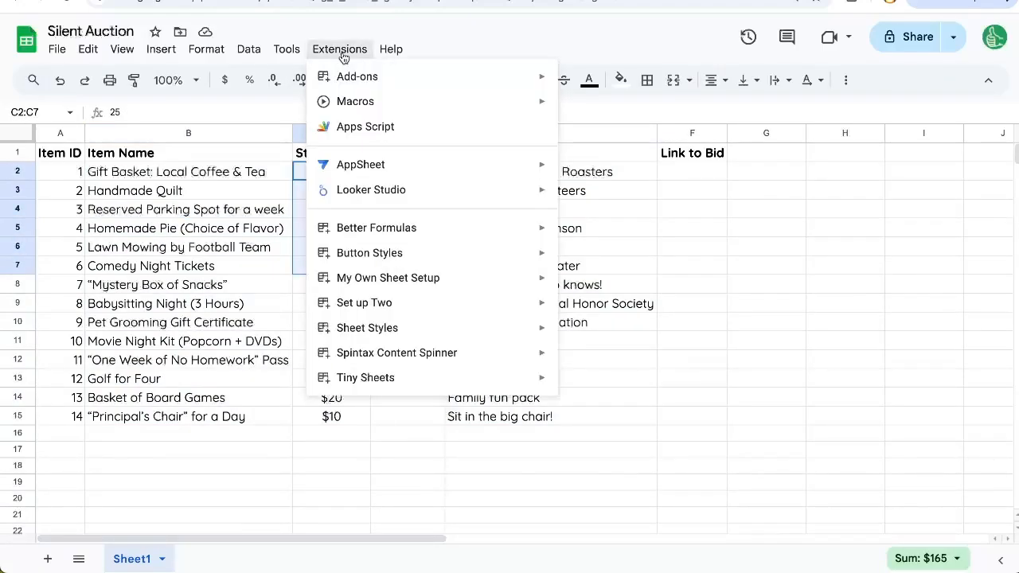
pyautogui.click(286, 48)
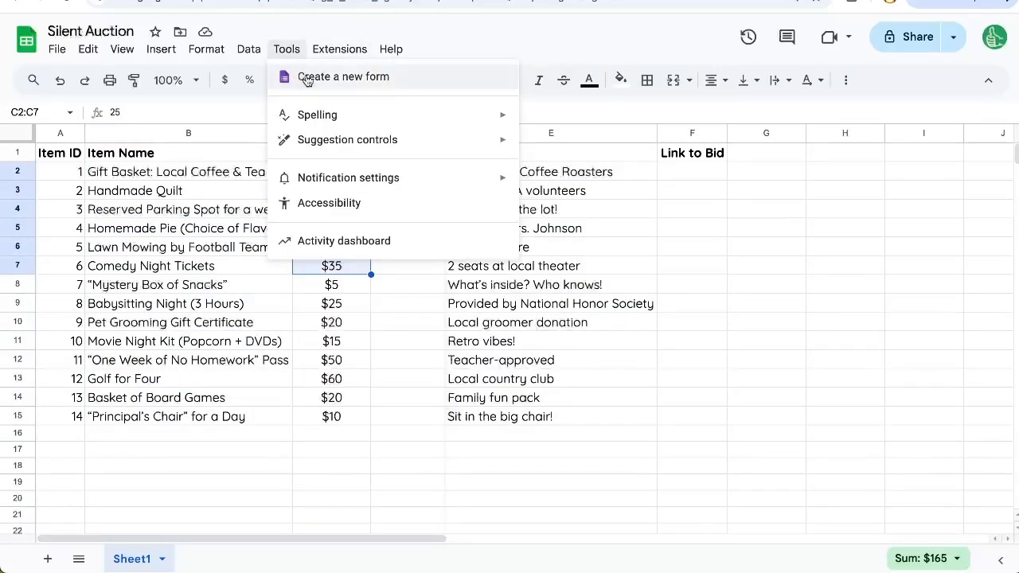
# Step: Create a linked form titled Silent Auction Bid with short-answer questions Item, Bid and Name
pyautogui.click(343, 77)
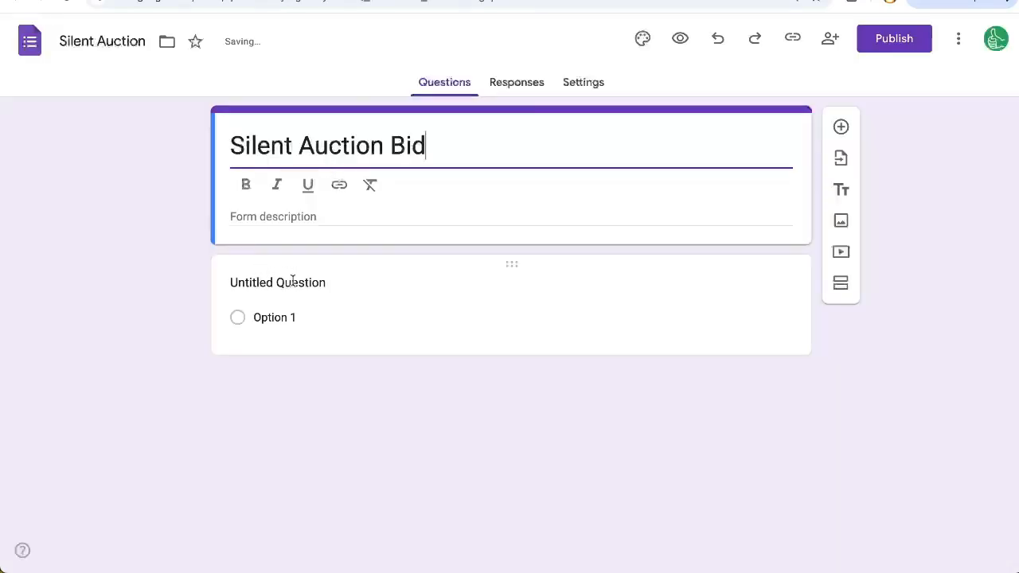
pyautogui.click(278, 281)
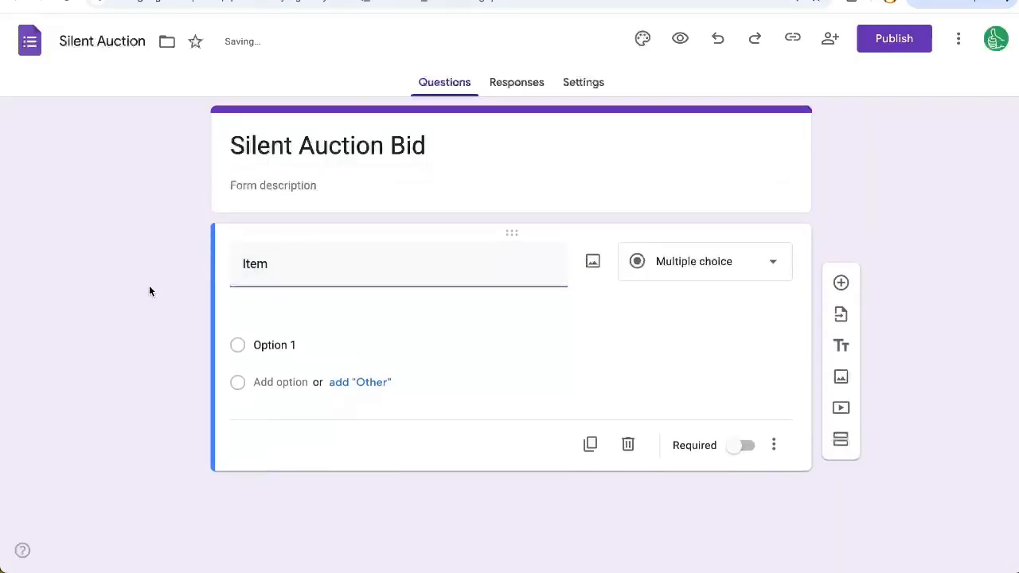
pyautogui.click(704, 262)
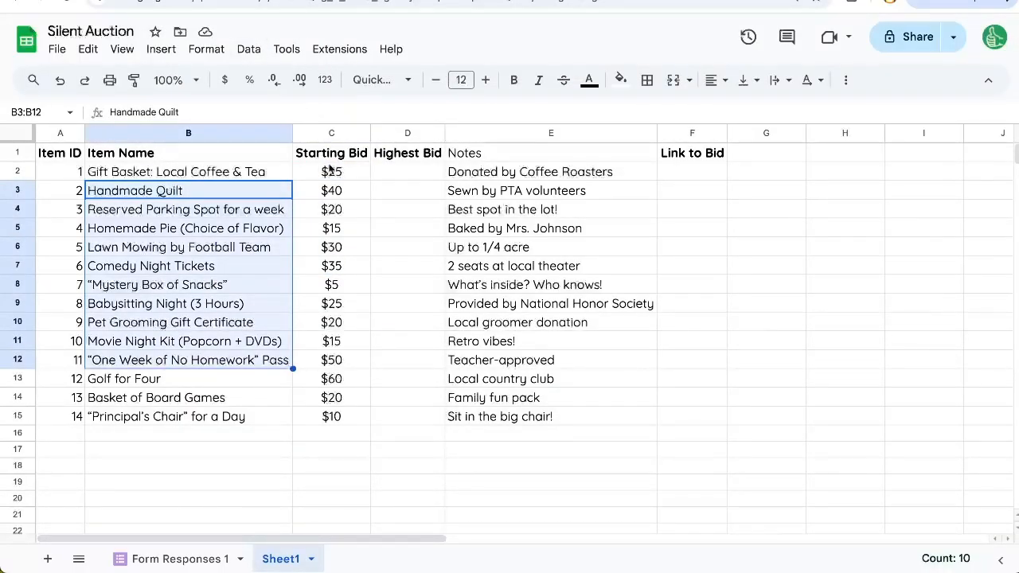
pyautogui.click(332, 171)
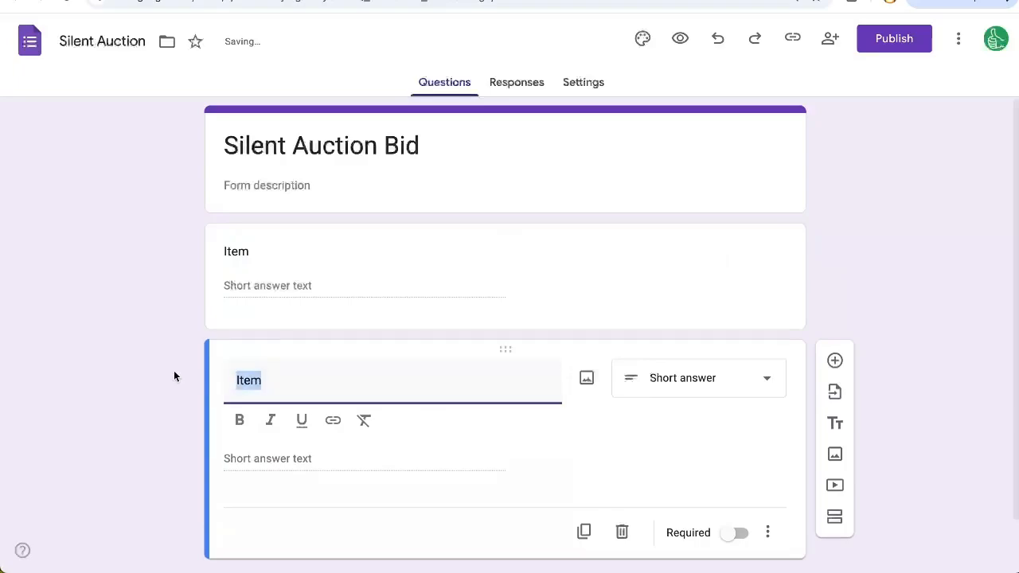
pyautogui.write('Bid')
pyautogui.write('Name')
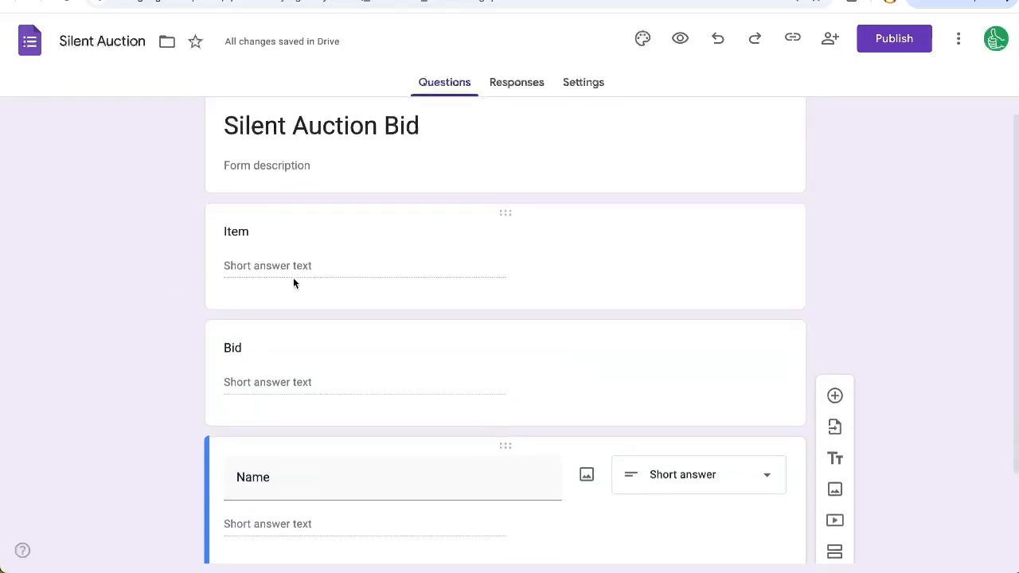
pyautogui.moveTo(697, 189)
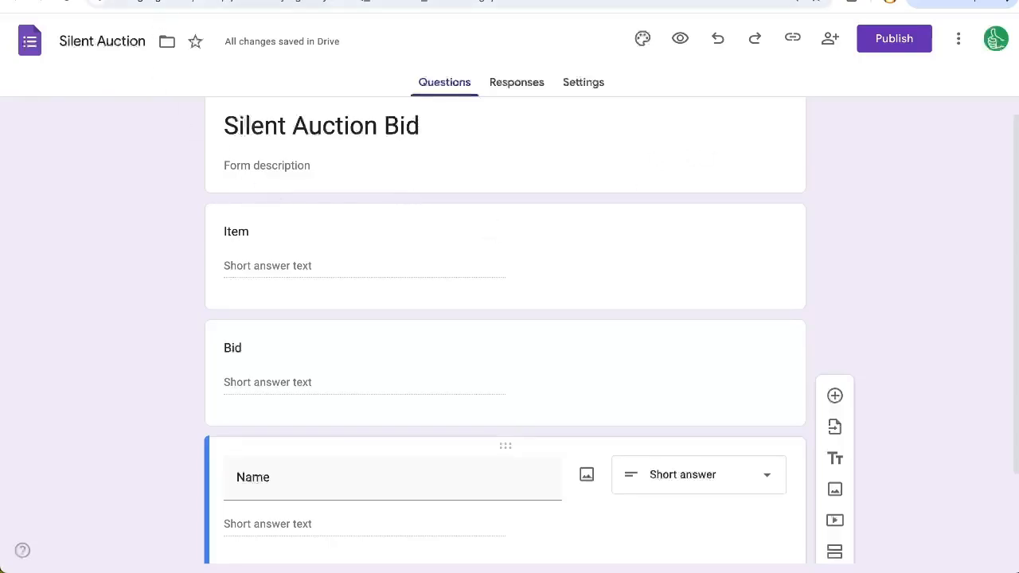
# Step: Let anyone with the link respond, and generate a pre-filled link with Item nameofitem and Bid 44
pyautogui.click(894, 38)
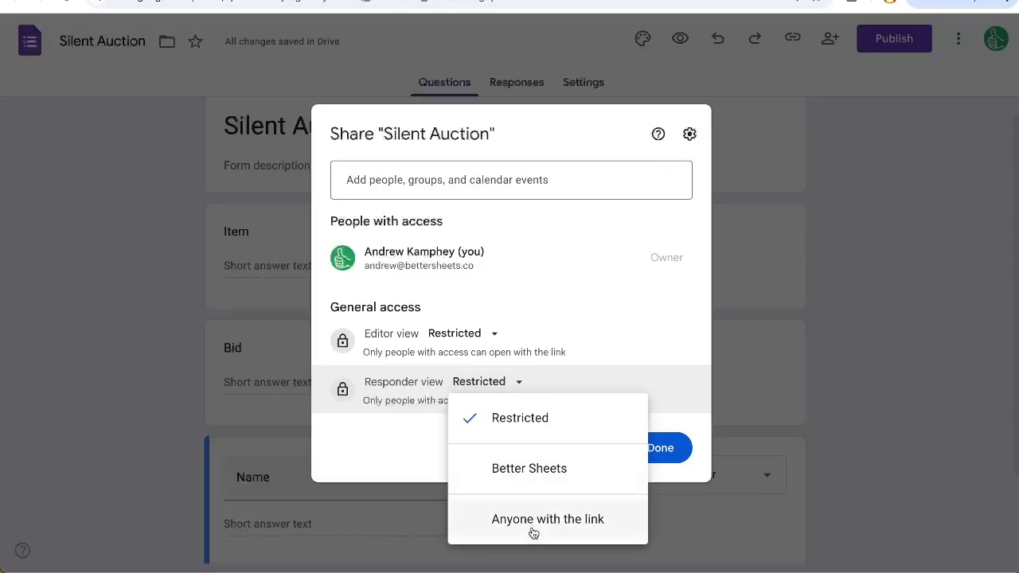
pyautogui.click(548, 519)
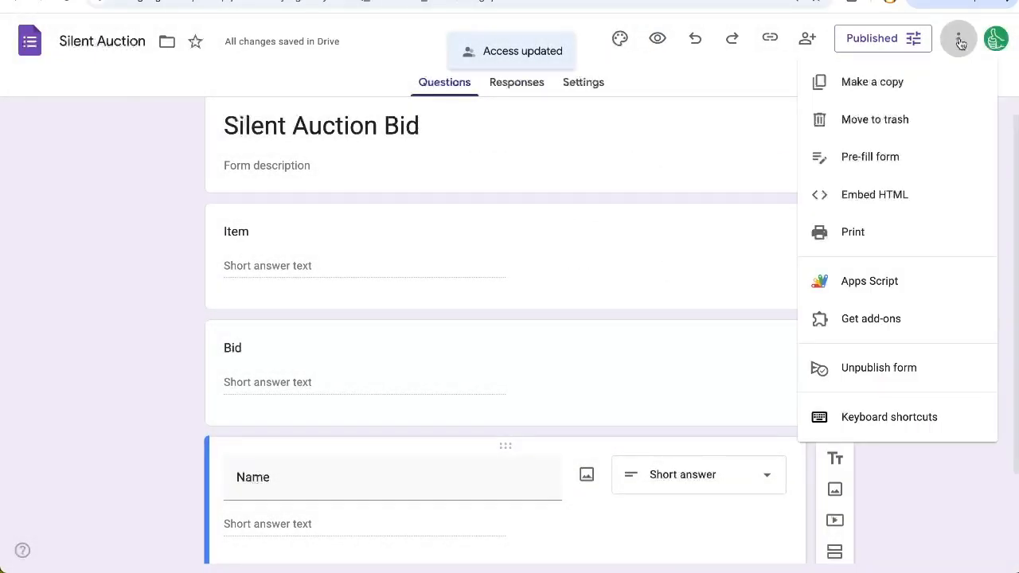
pyautogui.moveTo(871, 156)
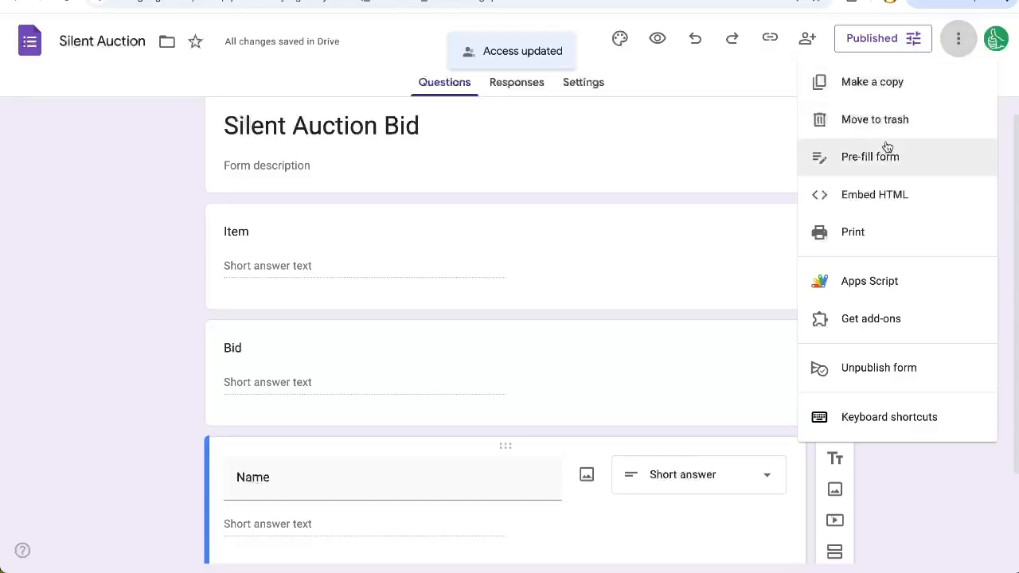
pyautogui.click(870, 156)
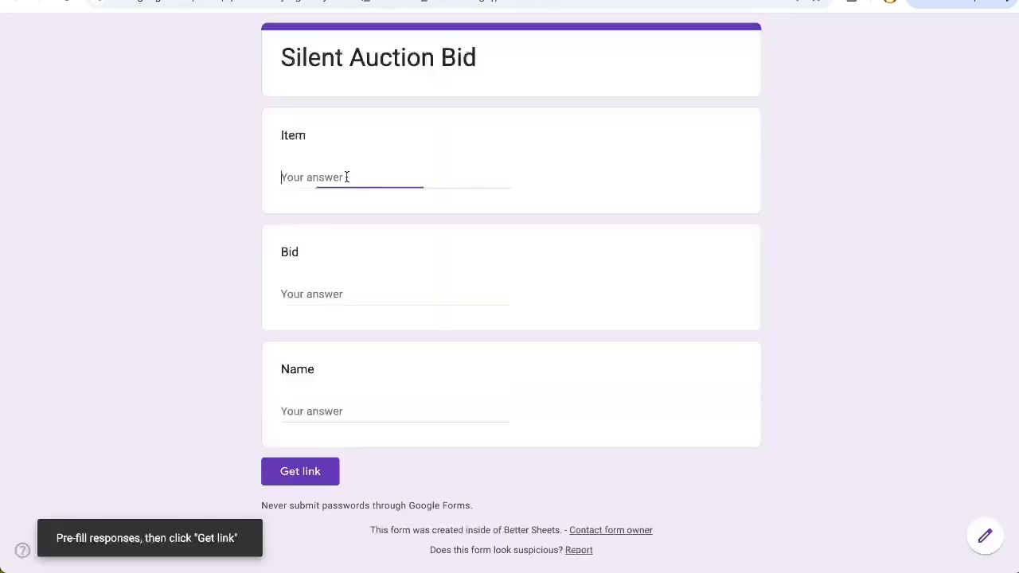
pyautogui.write('nameofitem')
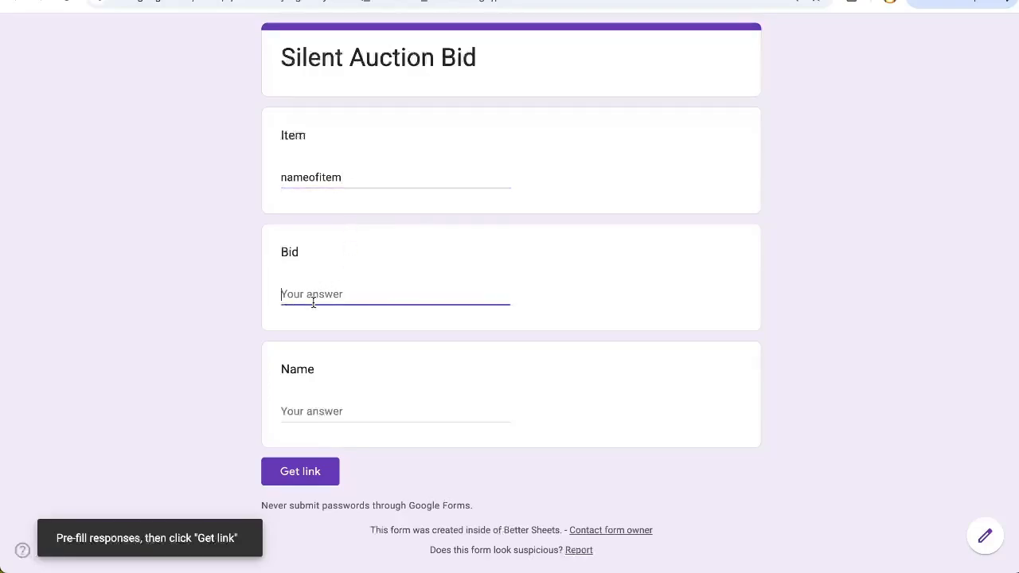
pyautogui.write('44')
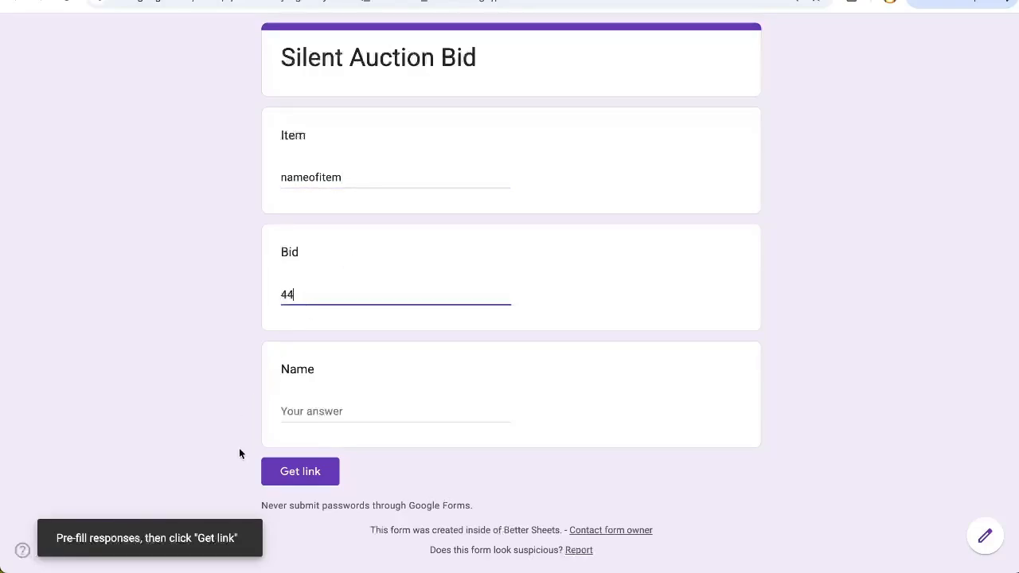
pyautogui.click(300, 471)
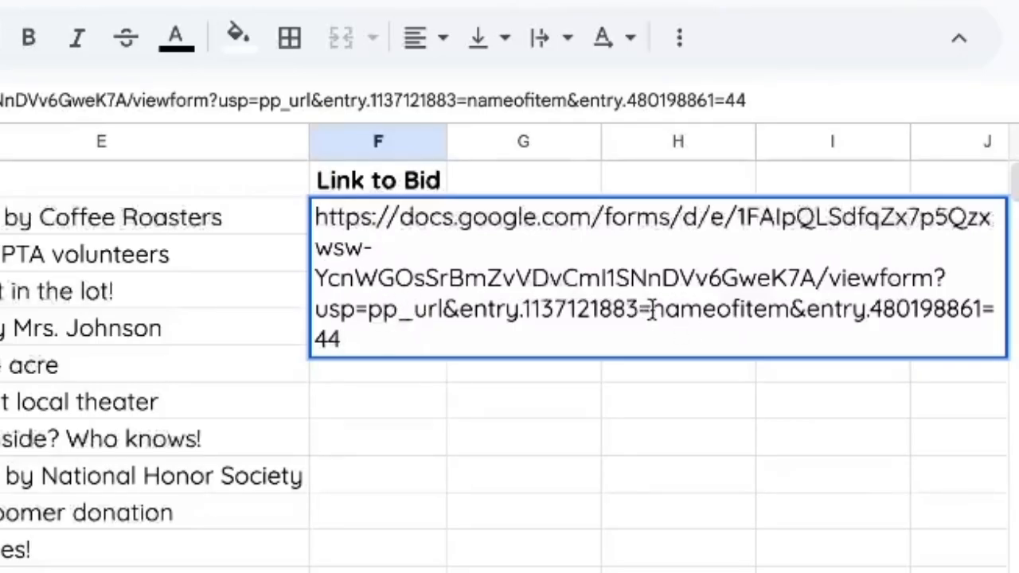
# Step: Wrap F2's pasted URL in =HYPERLINK(" and cut out nameofitem, closing the string with "&
pyautogui.doubleClick(716, 309)
pyautogui.write('=')
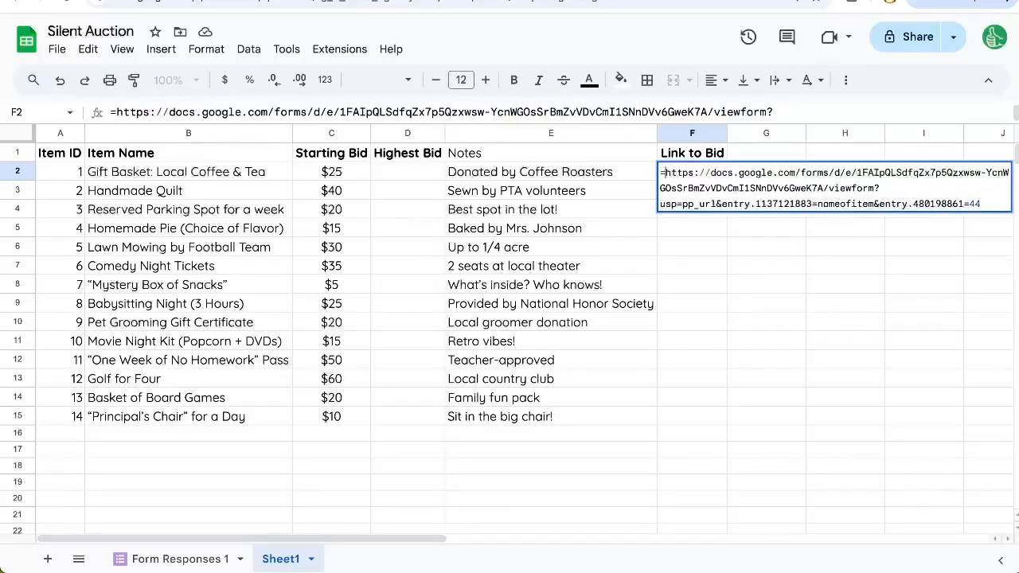
pyautogui.write('HYPERLINK("')
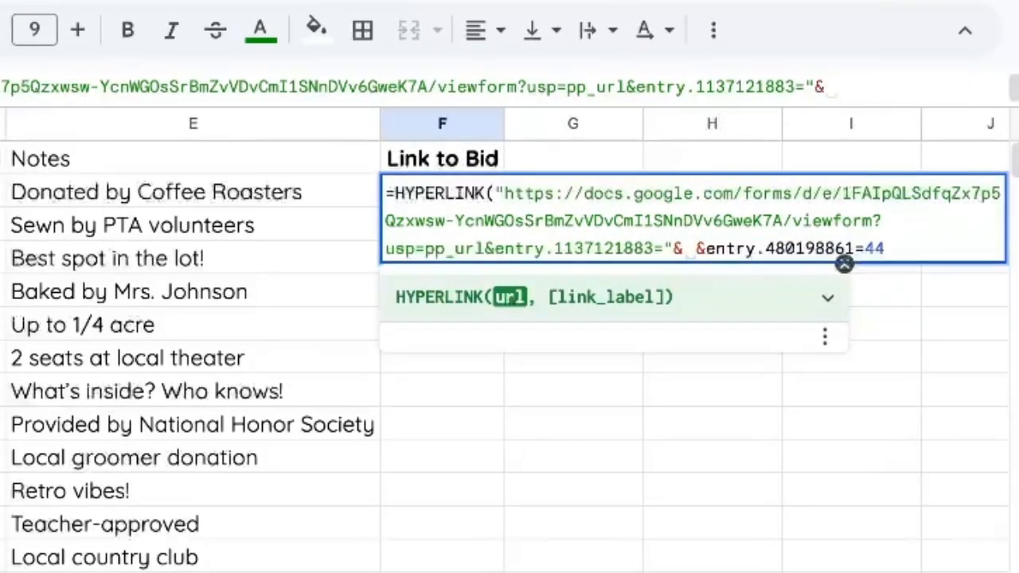
# Step: Concatenate B2 and D2 references into F2's HYPERLINK URL and complete the formula
pyautogui.write('B2&"')
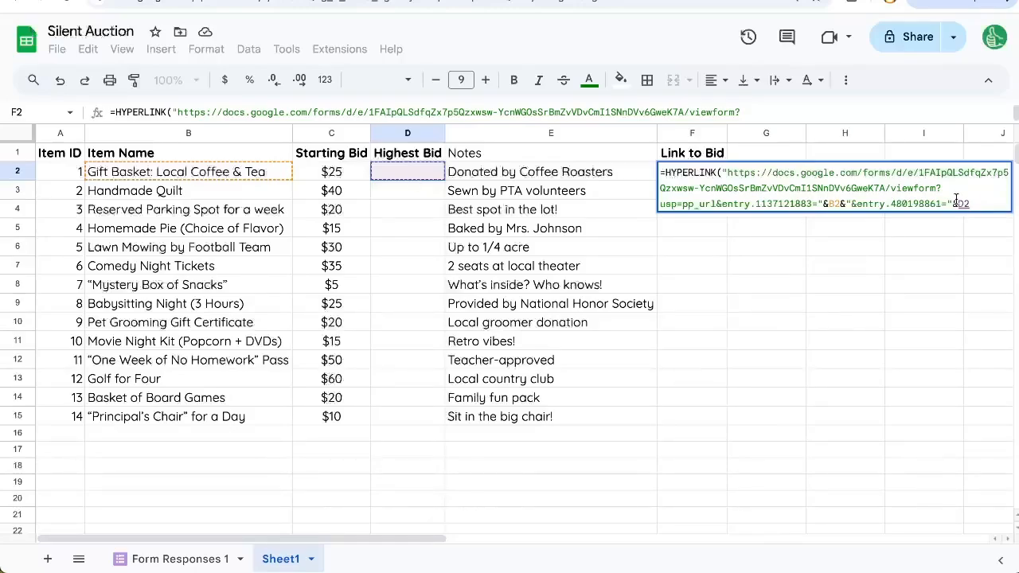
pyautogui.write('SUM(D')
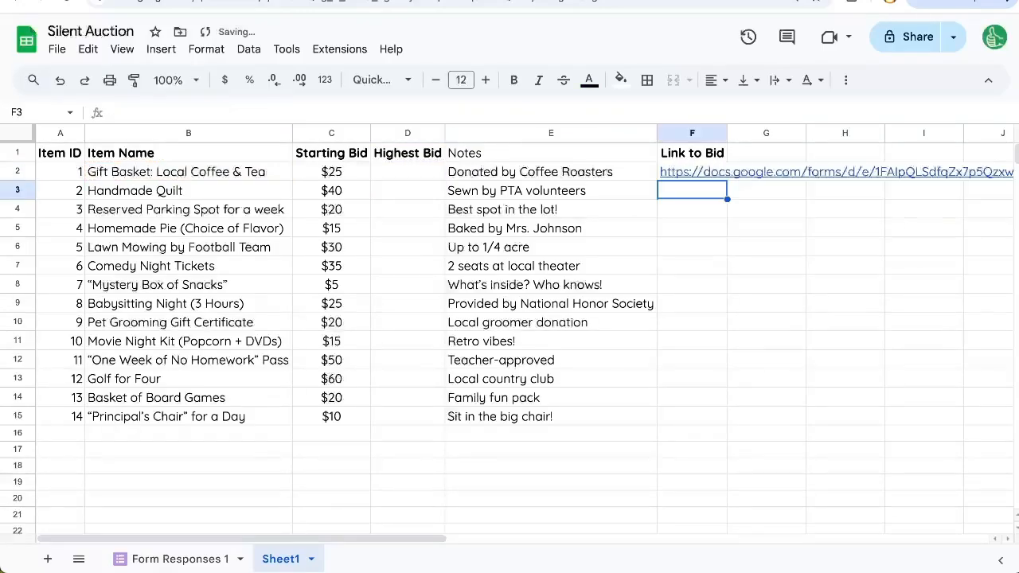
# Step: Add the "BID" label to F2's HYPERLINK formula and follow it to item 1's pre-filled form
pyautogui.click(692, 171)
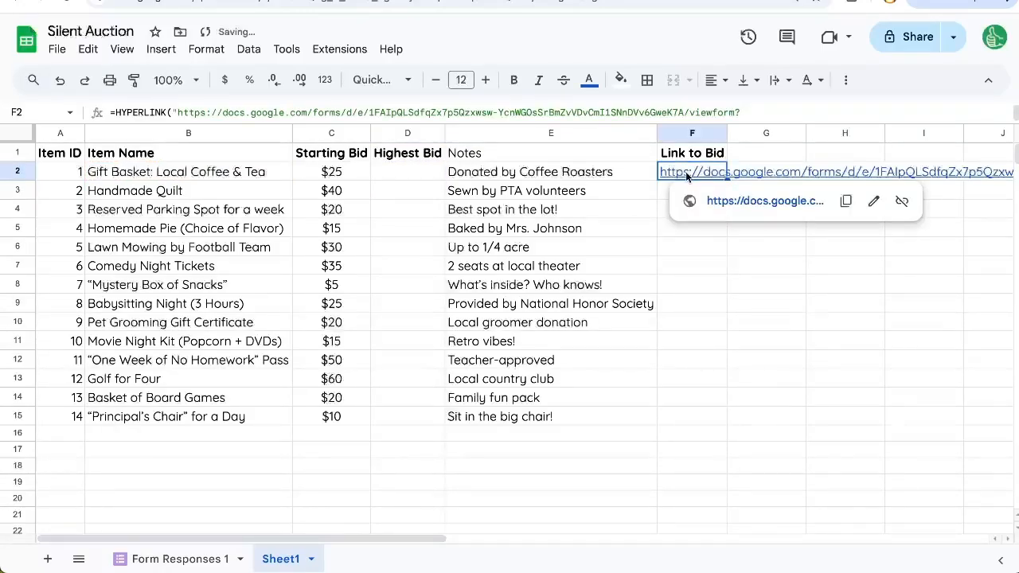
pyautogui.doubleClick(692, 171)
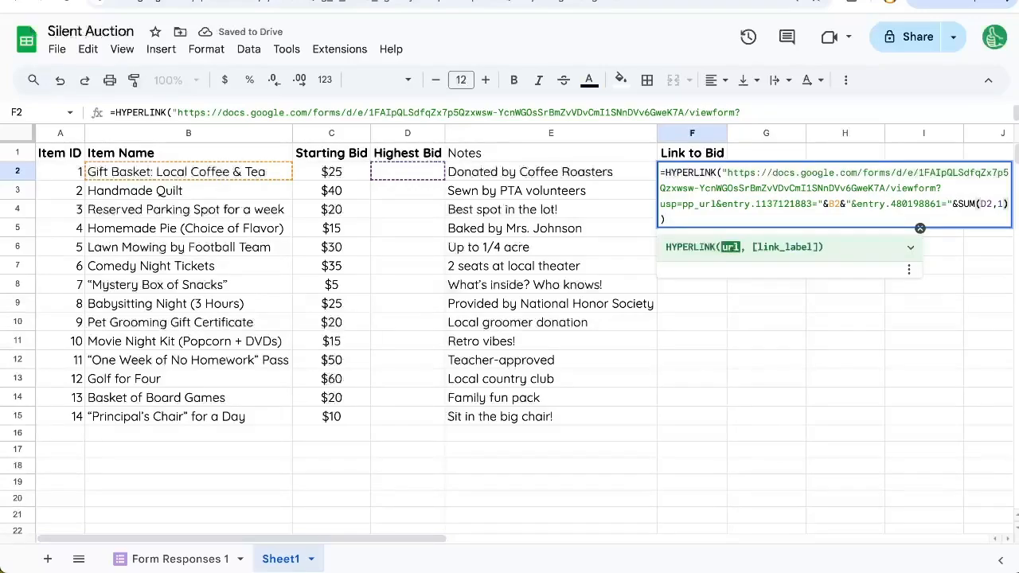
pyautogui.write(',"BID"')
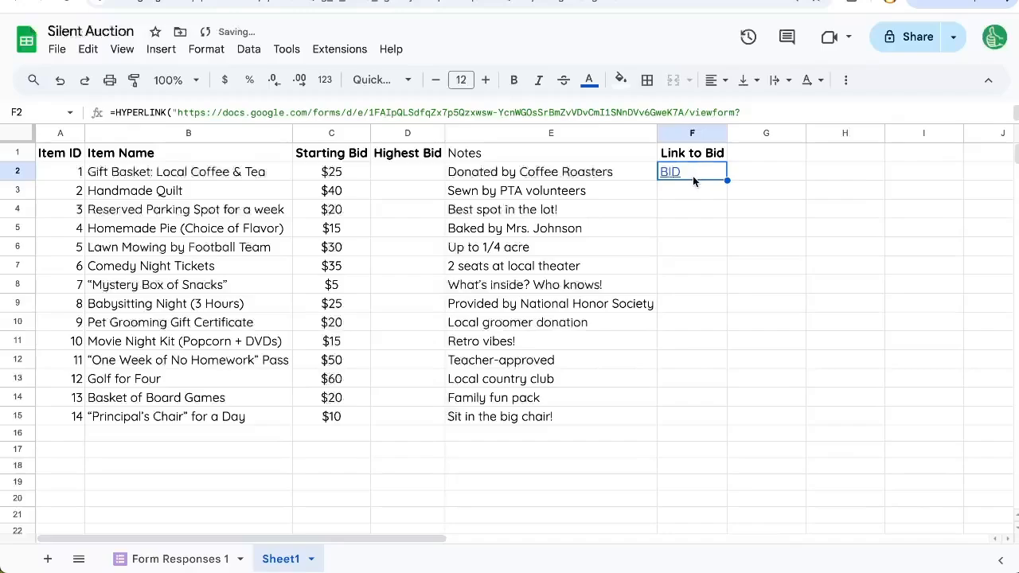
pyautogui.click(669, 171)
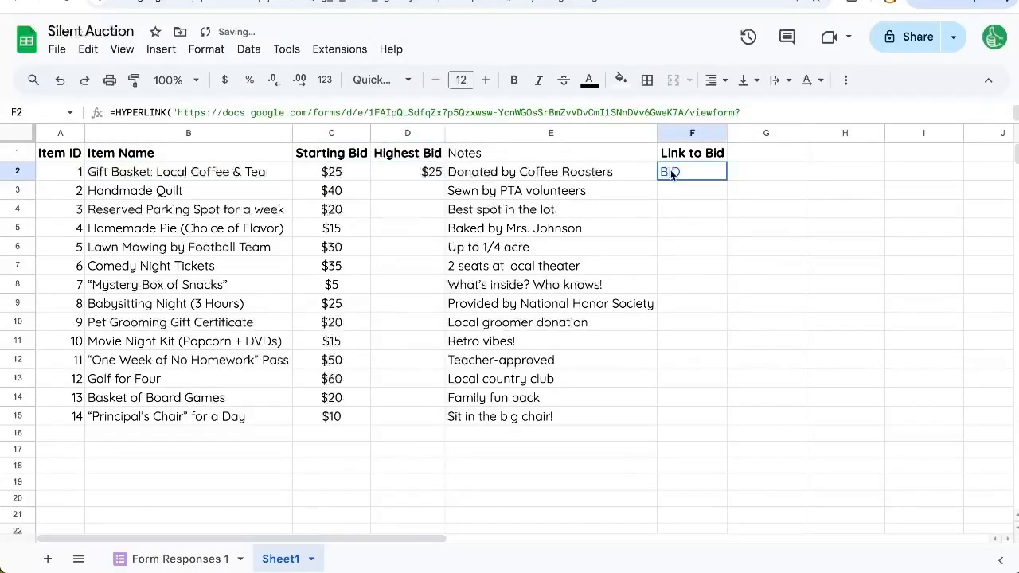
pyautogui.click(669, 171)
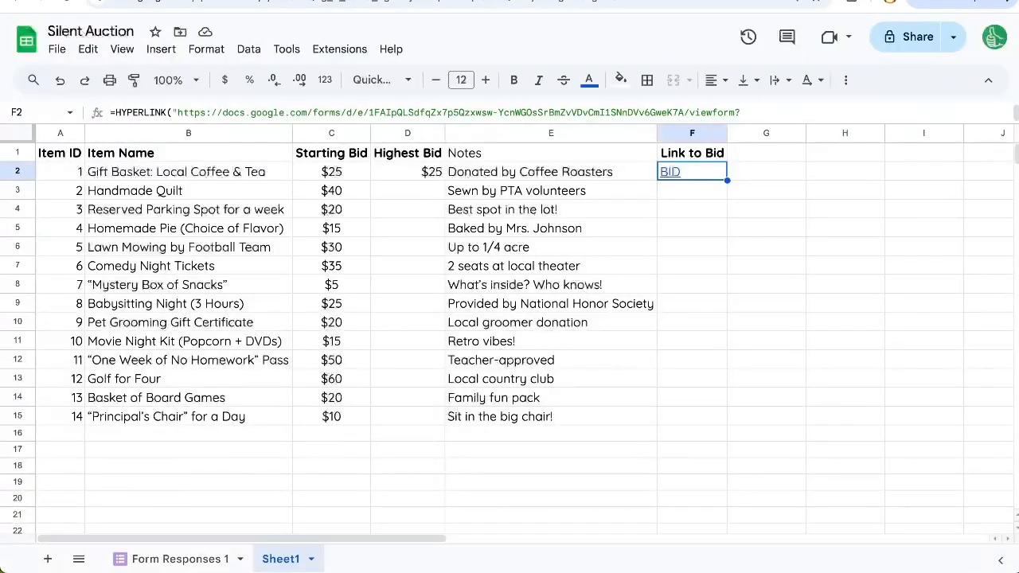
# Step: Enter bidder name Andy and submit the 26 bid for Gift Basket: Local Coffee
pyautogui.click(671, 172)
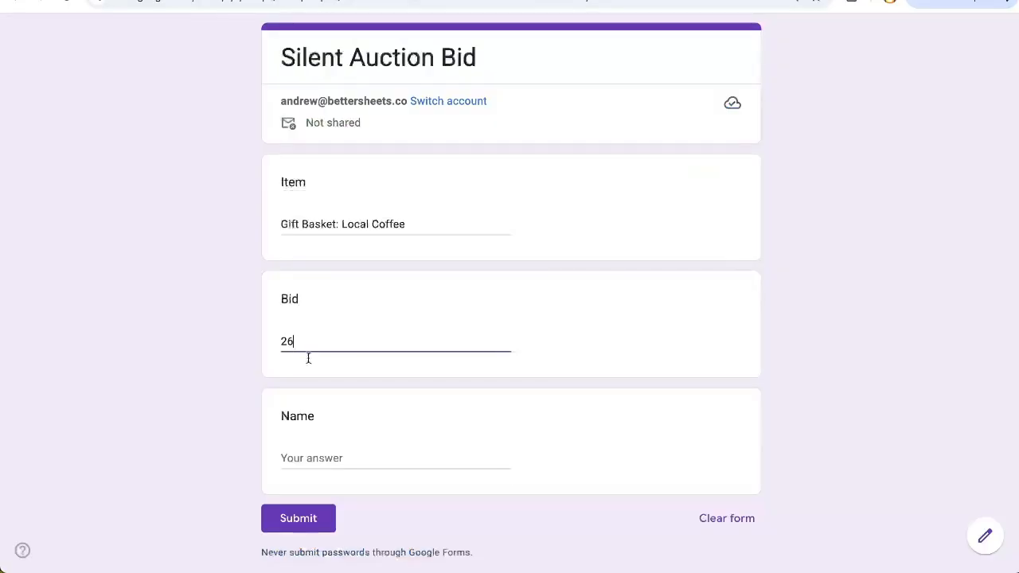
pyautogui.write('Andy')
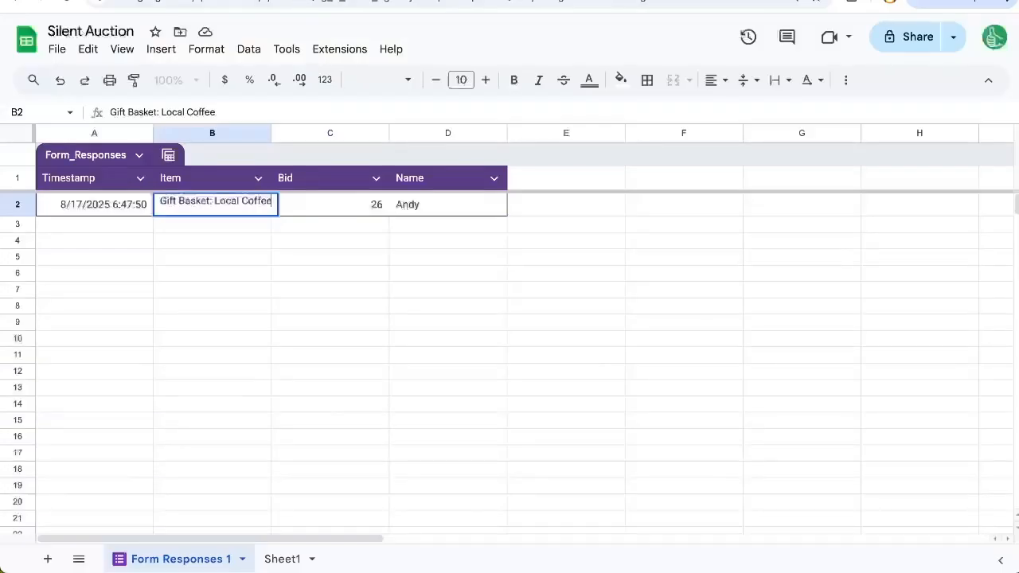
# Step: Start =FILTER in D2, taking Form Responses 1 column C where column B matches Sheet1 B:B
pyautogui.click(282, 558)
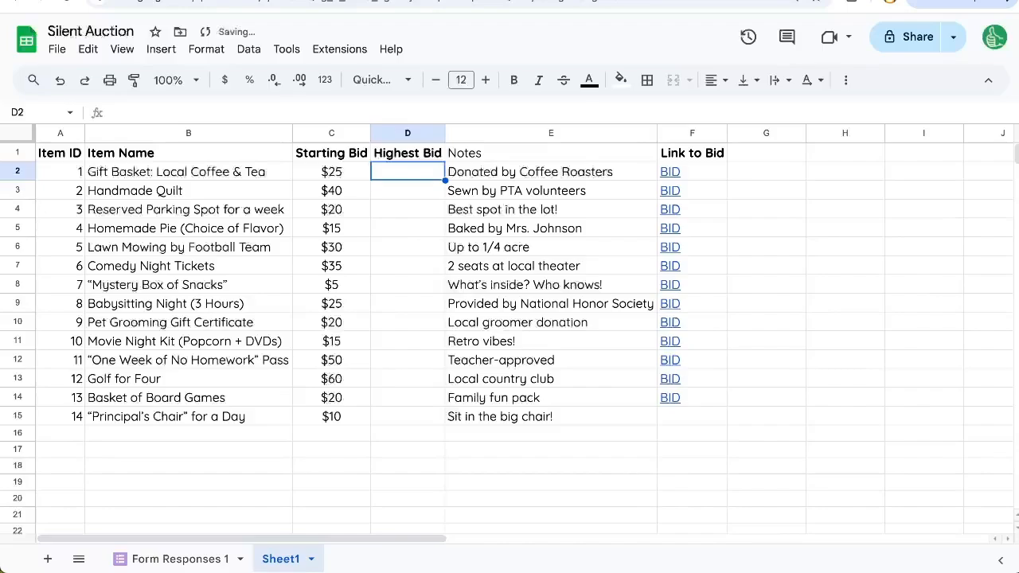
pyautogui.write("=FILTER('Form Responses 1'!C:C,")
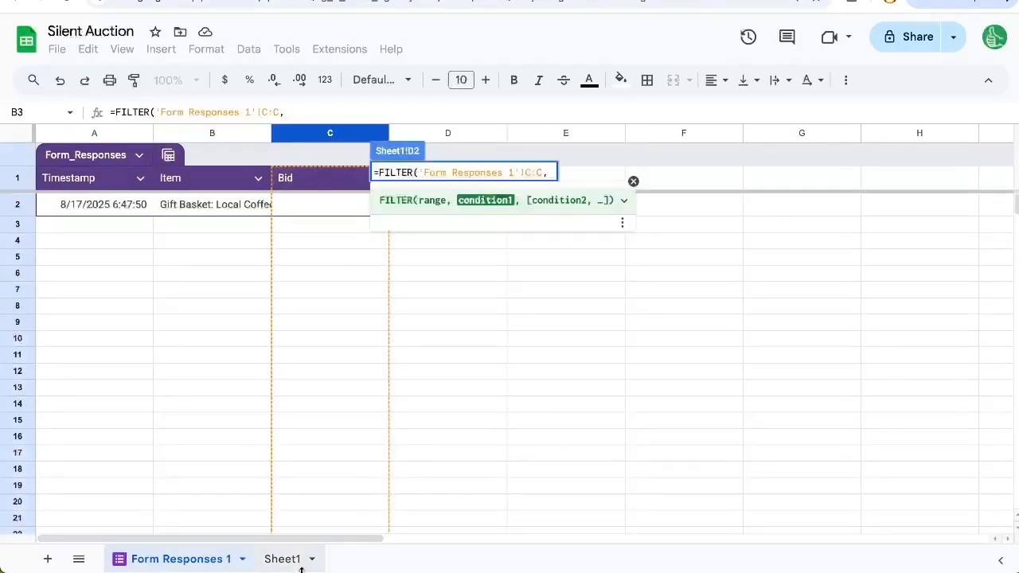
pyautogui.click(281, 558)
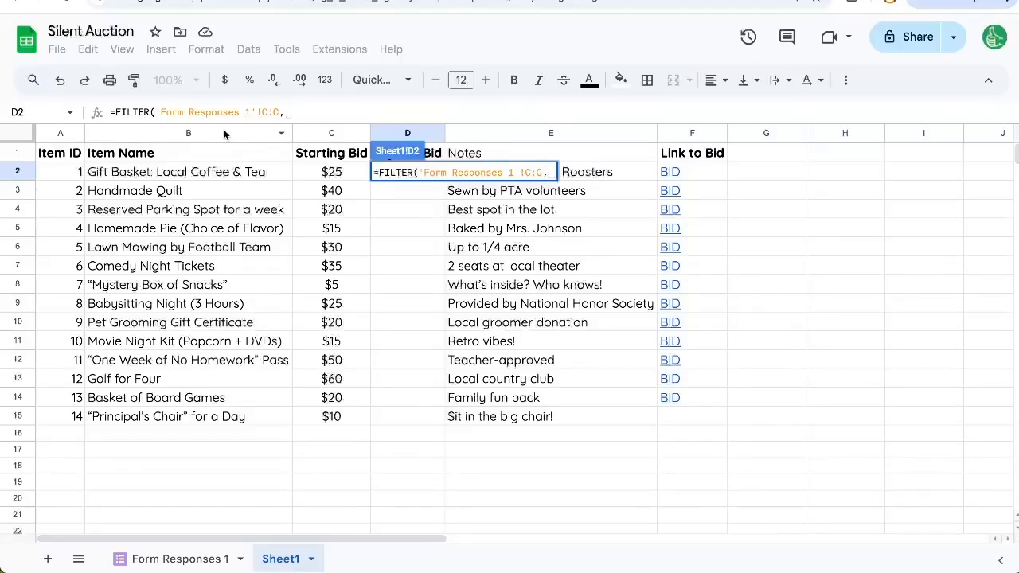
pyautogui.click(178, 559)
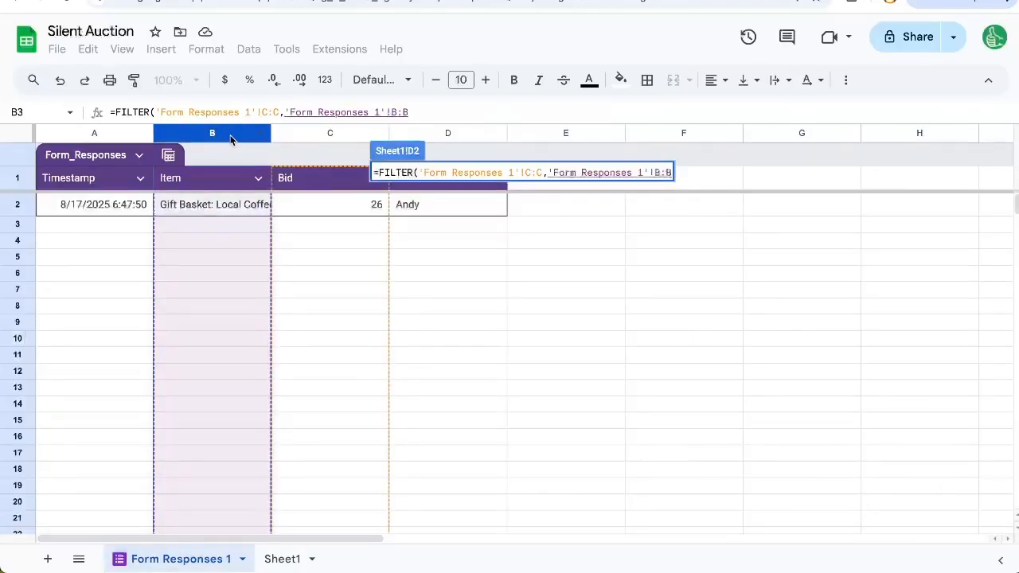
pyautogui.click(282, 559)
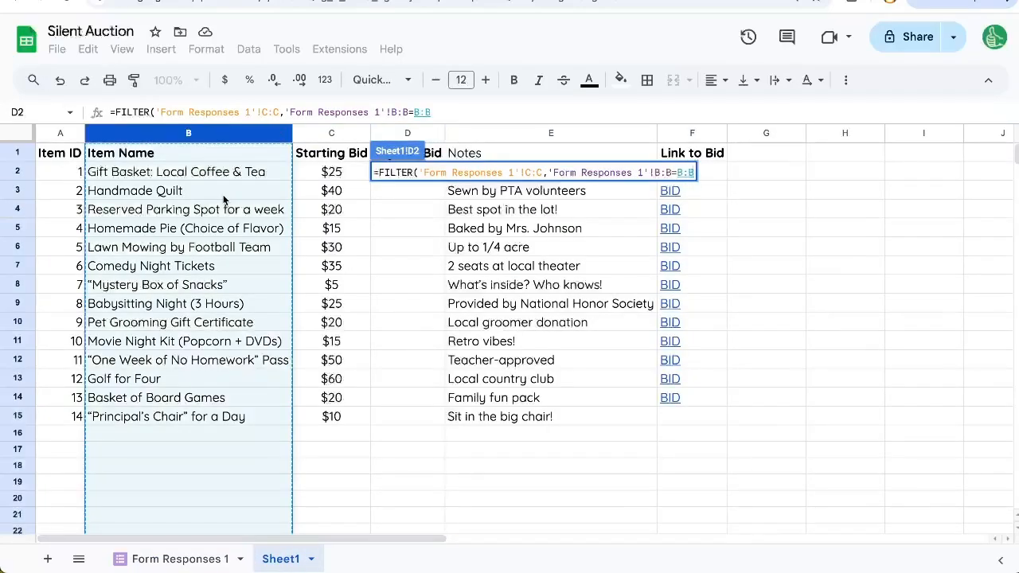
pyautogui.click(178, 558)
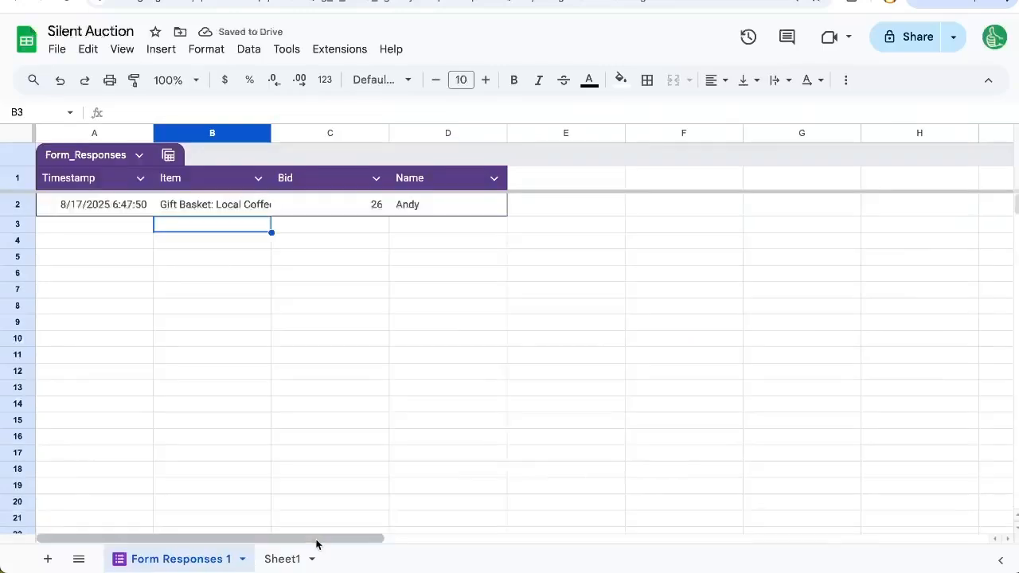
# Step: Close the FILTER with =B1), then rename item 1 to Gift Basket of Local Coffee and Tea
pyautogui.click(280, 559)
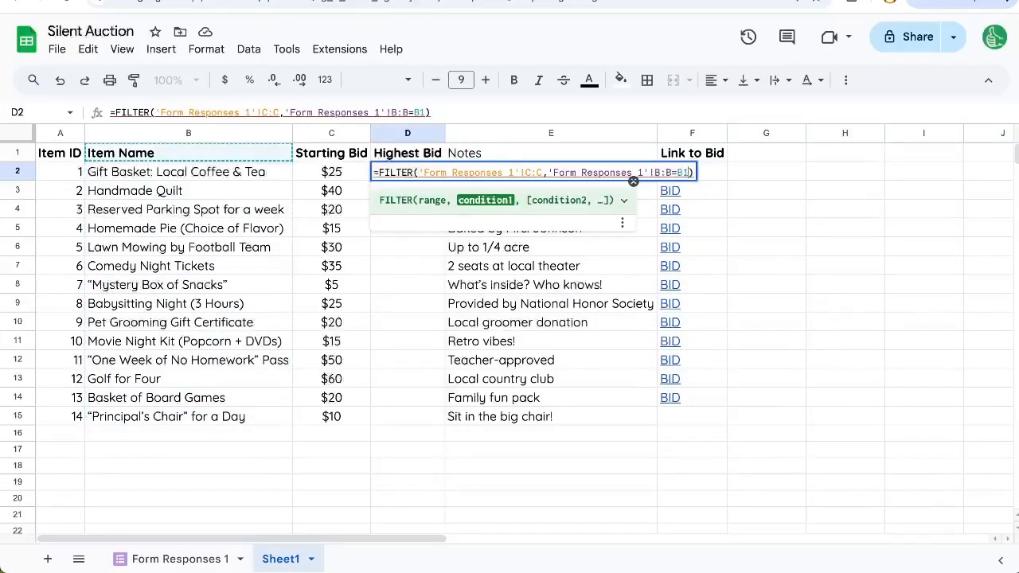
pyautogui.click(177, 558)
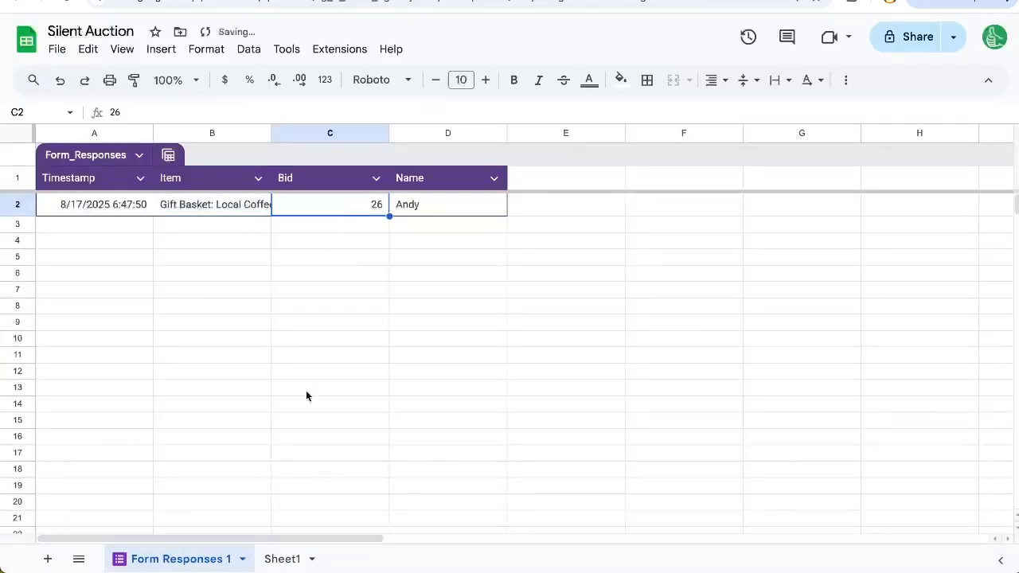
pyautogui.click(281, 558)
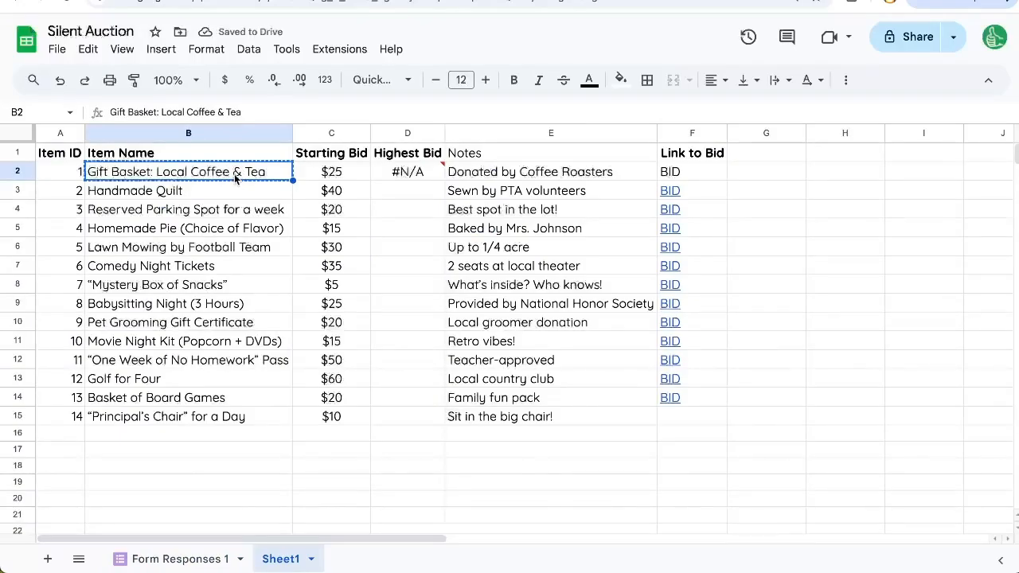
pyautogui.write('and')
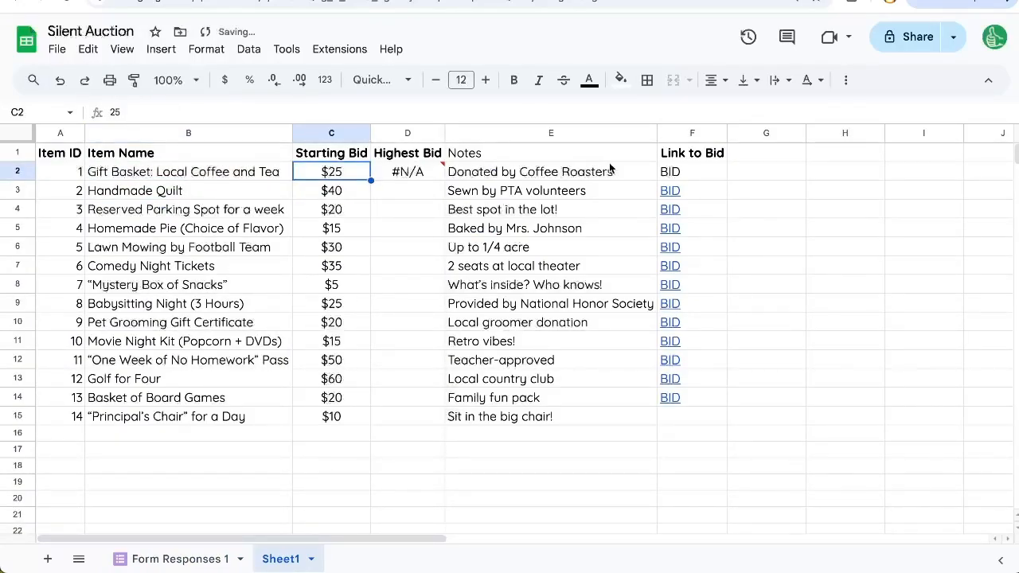
pyautogui.click(188, 172)
pyautogui.write(' of')
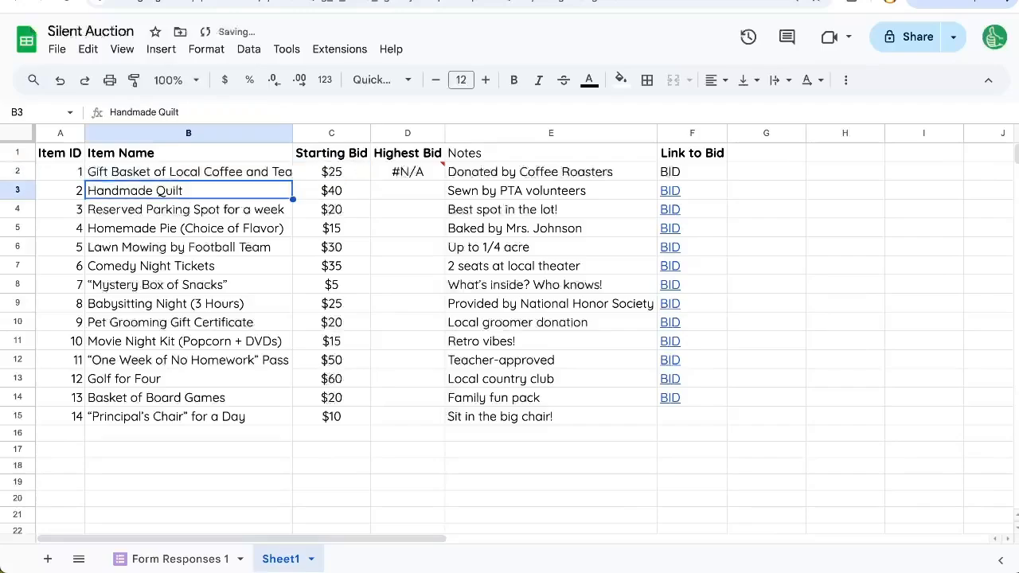
pyautogui.click(408, 171)
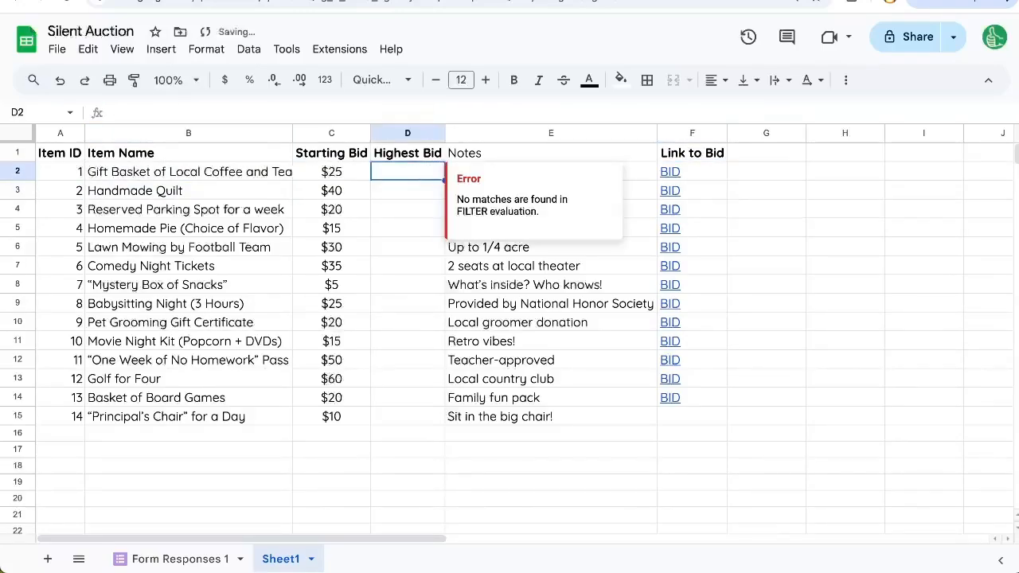
# Step: Submit a 26 bid for Gift Basket of Local Coffee and Tea through F2's BID link
pyautogui.click(670, 172)
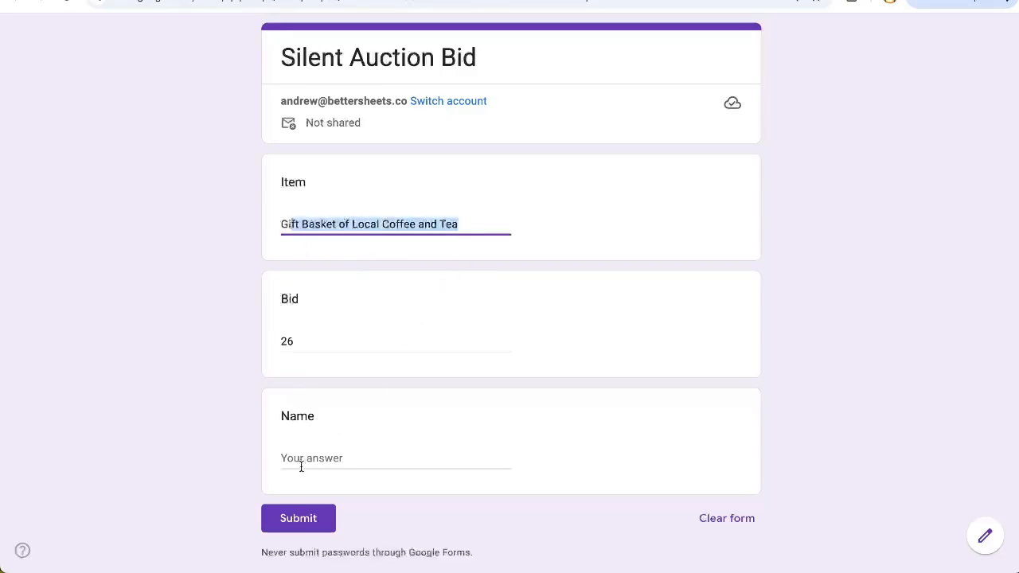
pyautogui.click(298, 519)
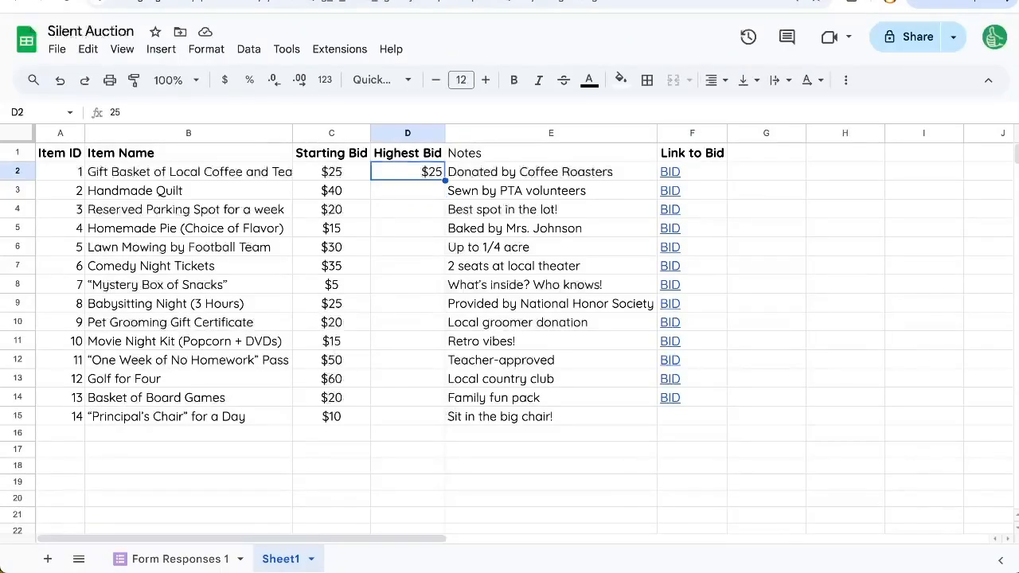
# Step: Build the Highest Bid formula filtering response bids by item, wrapped in IFNA with starting bid C2 as fallback
pyautogui.write('=')
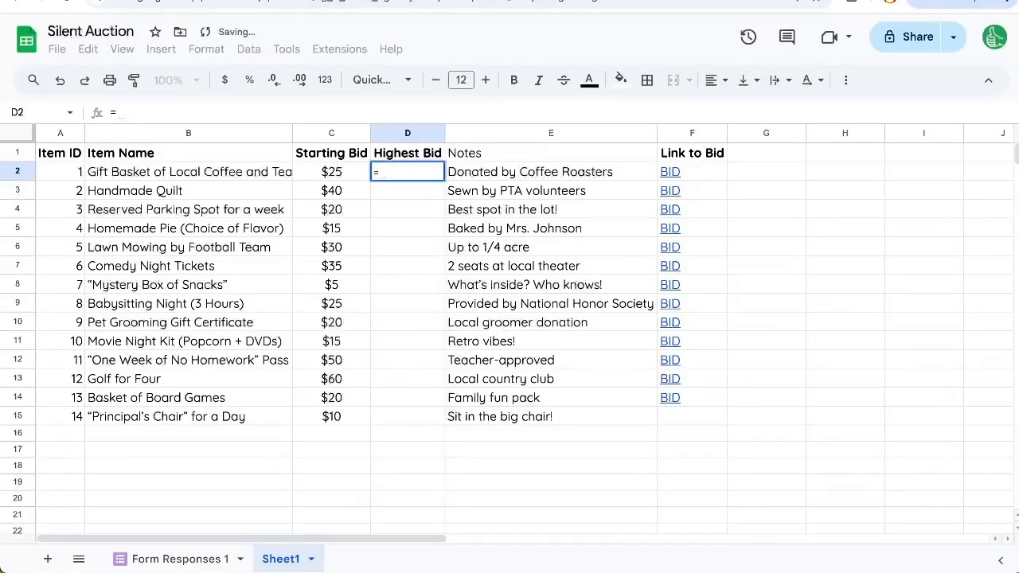
pyautogui.click(178, 558)
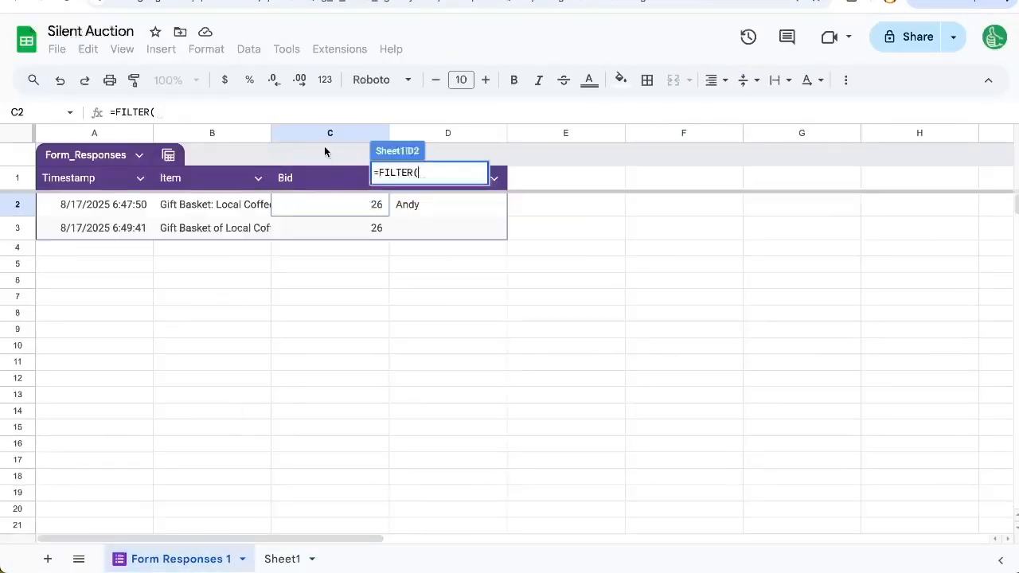
pyautogui.click(329, 133)
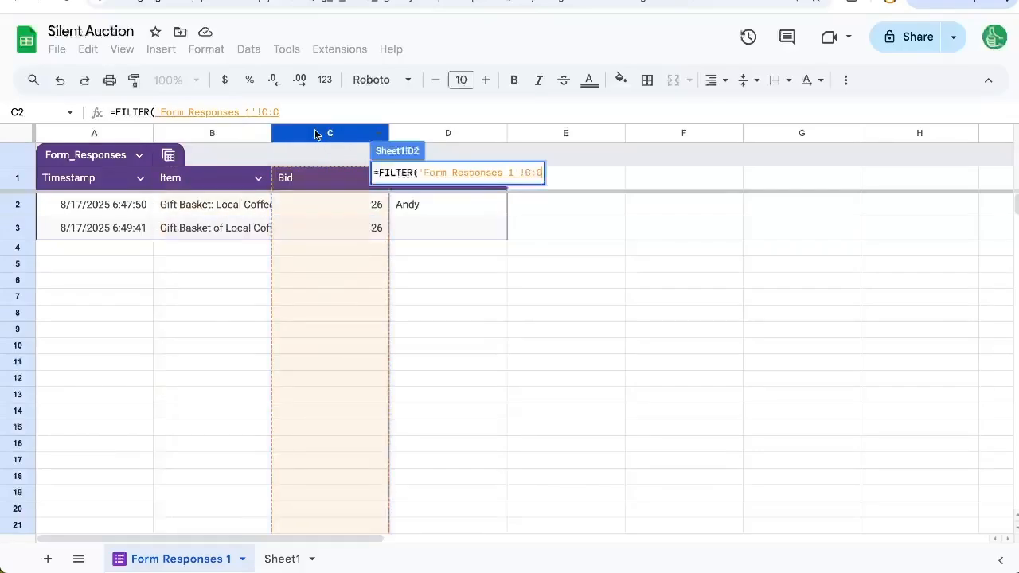
pyautogui.click(212, 133)
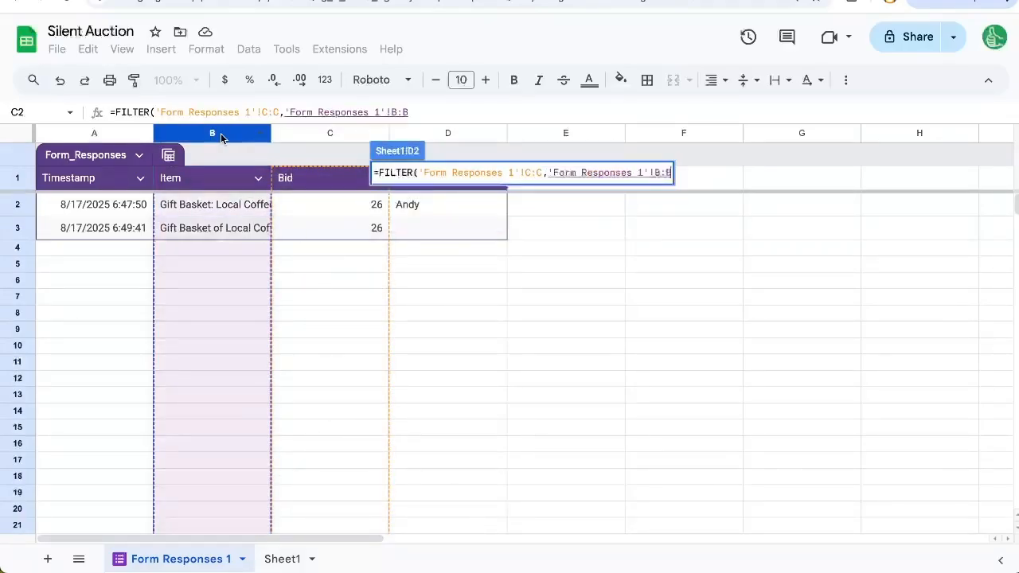
pyautogui.write('=B2')
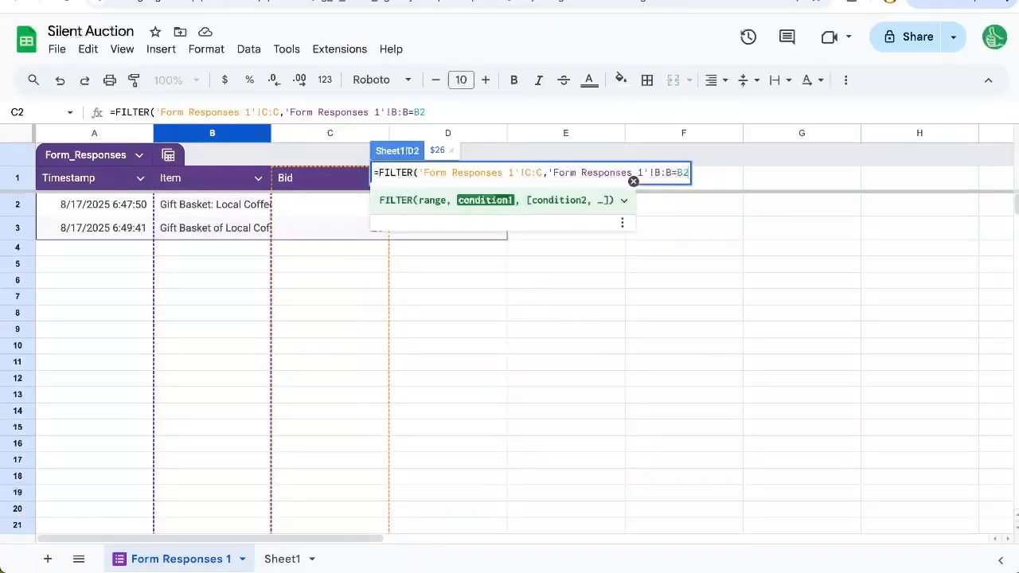
pyautogui.click(282, 559)
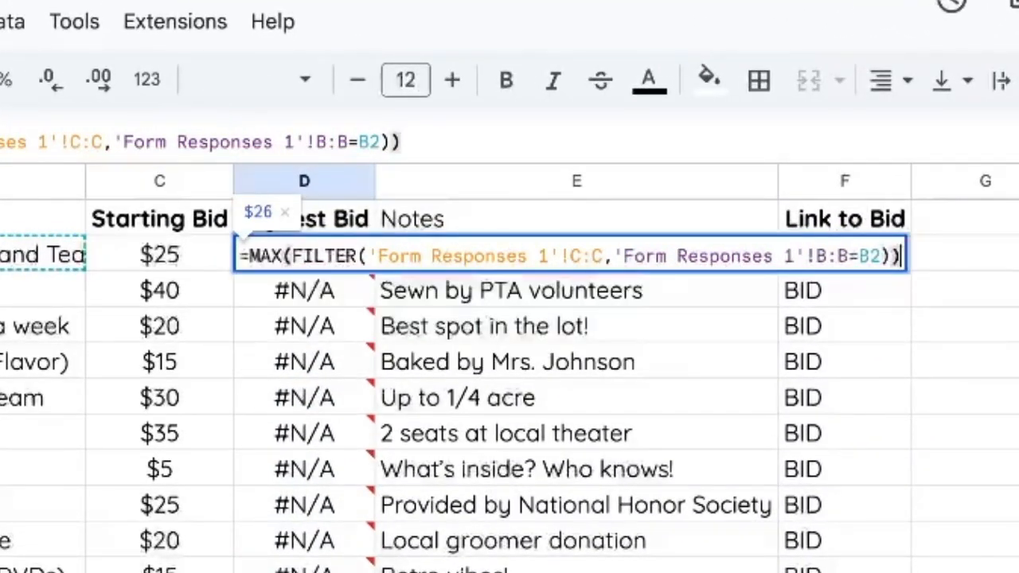
pyautogui.write('IFNA')
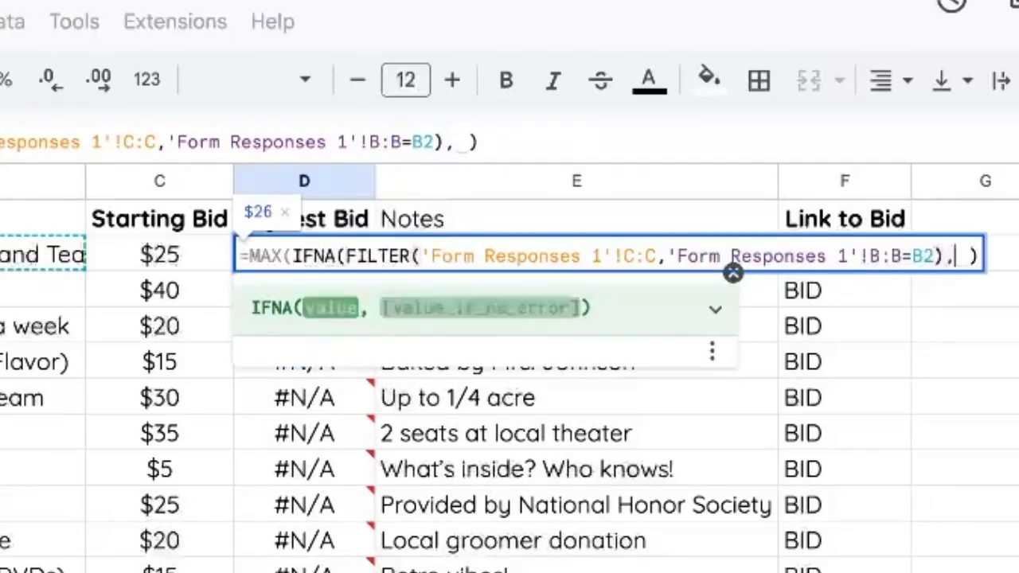
pyautogui.click(158, 253)
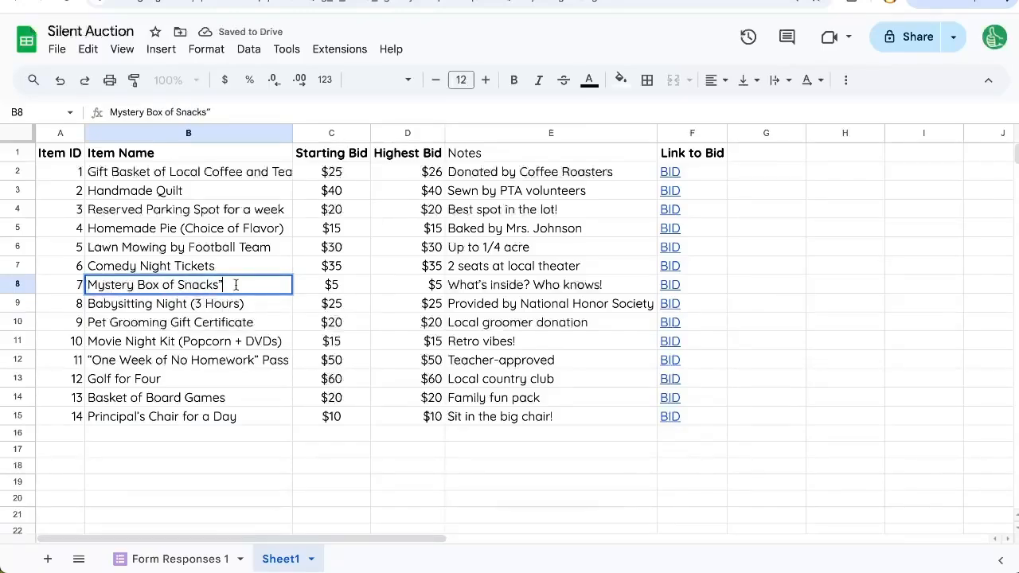
# Step: Open Babysitting Night's BID link and review the pre-filled item and 26 bid in the form
pyautogui.click(692, 303)
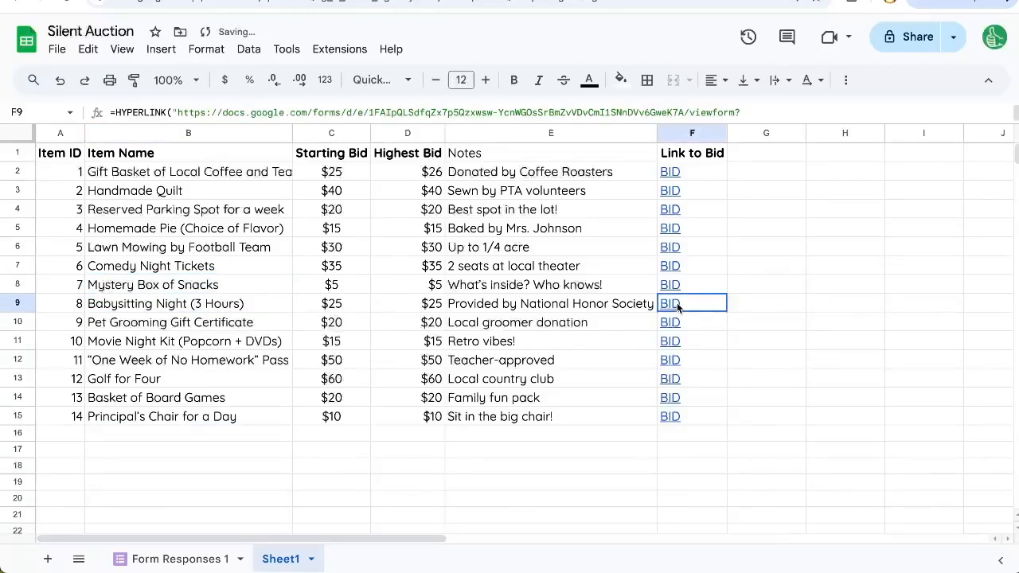
pyautogui.click(669, 304)
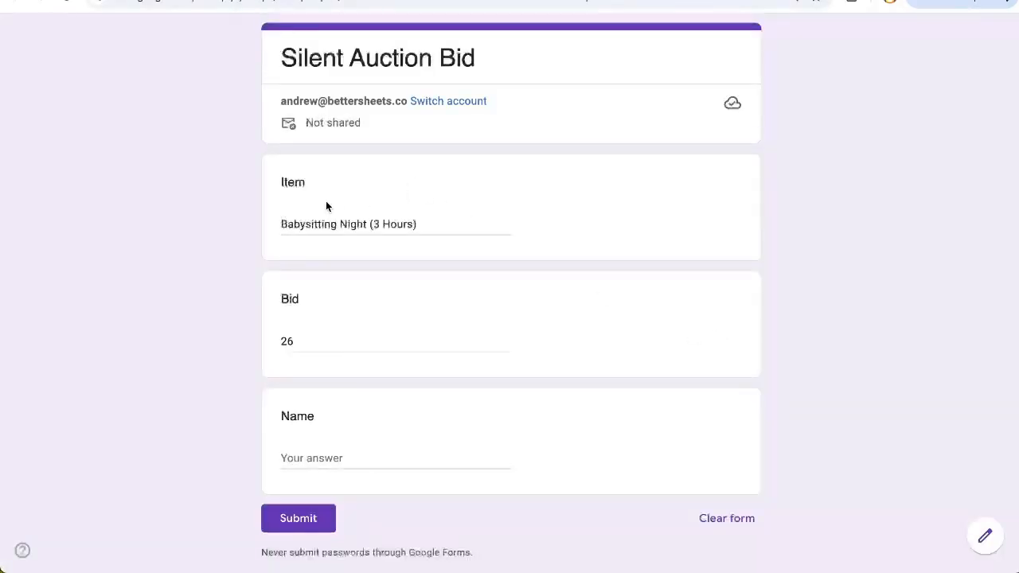
pyautogui.click(395, 224)
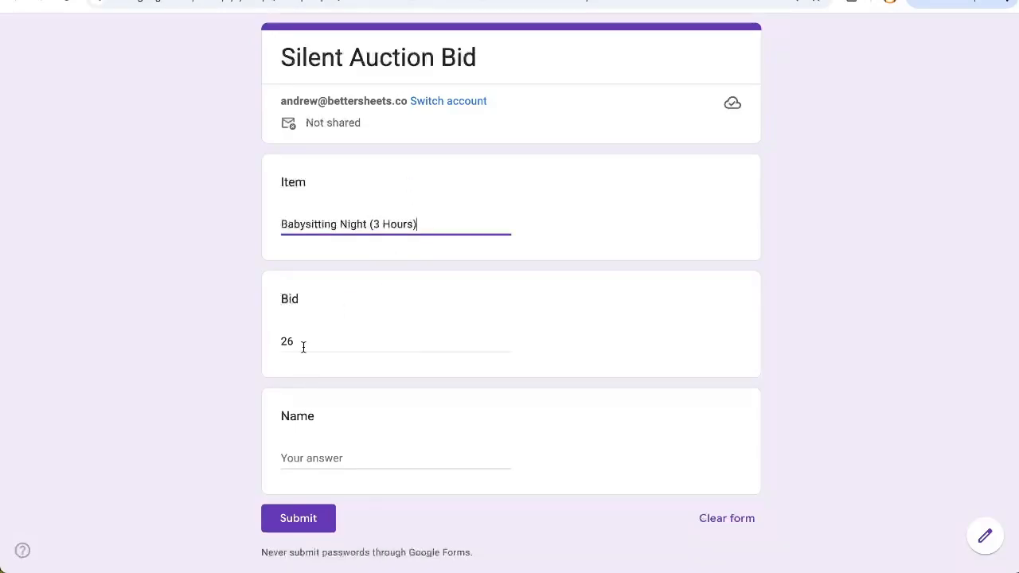
pyautogui.click(359, 457)
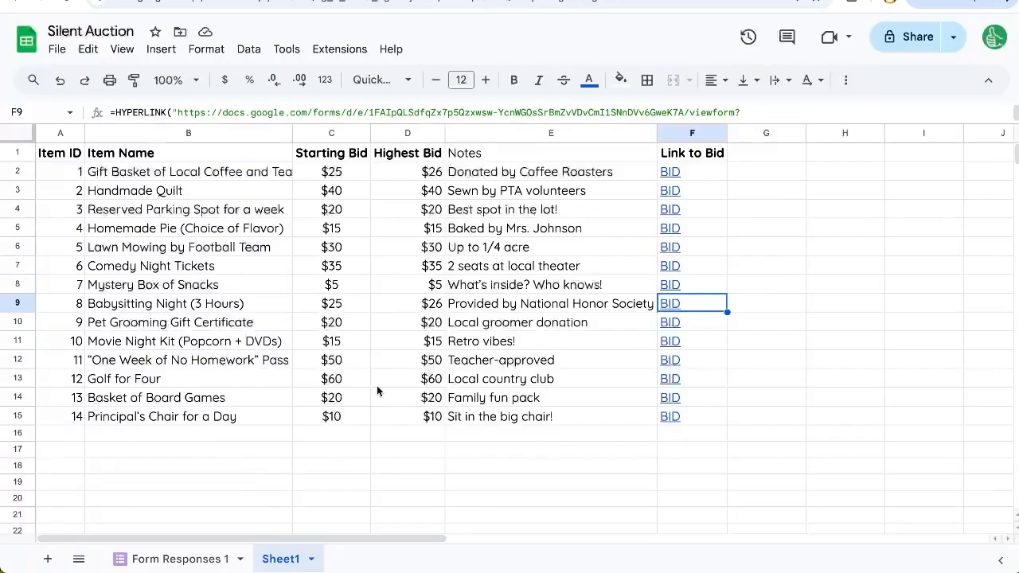
# Step: Confirm Babysitting Night shows $26, then open Lawn Mowing by Football Team's bid form
pyautogui.click(407, 304)
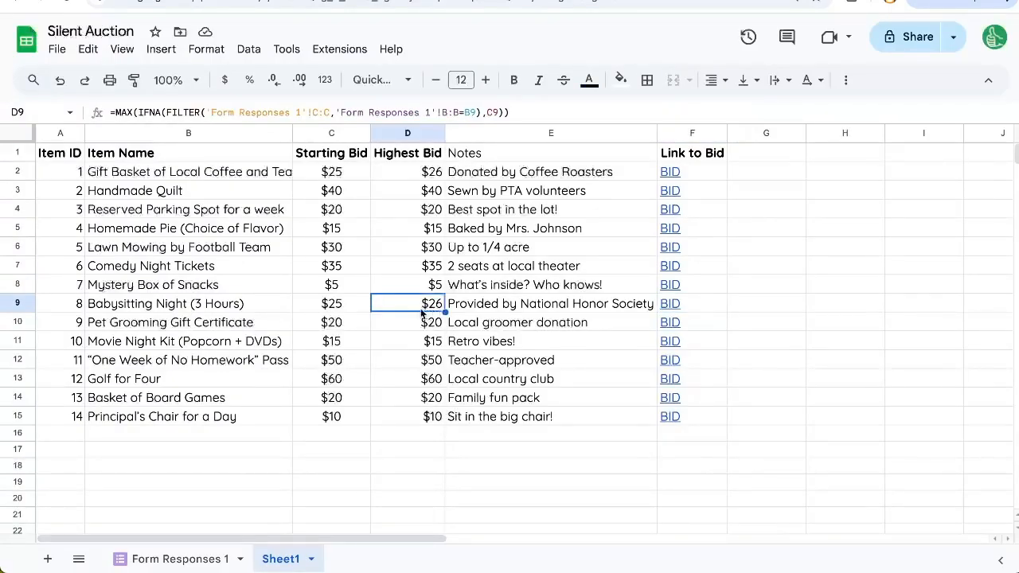
pyautogui.click(670, 247)
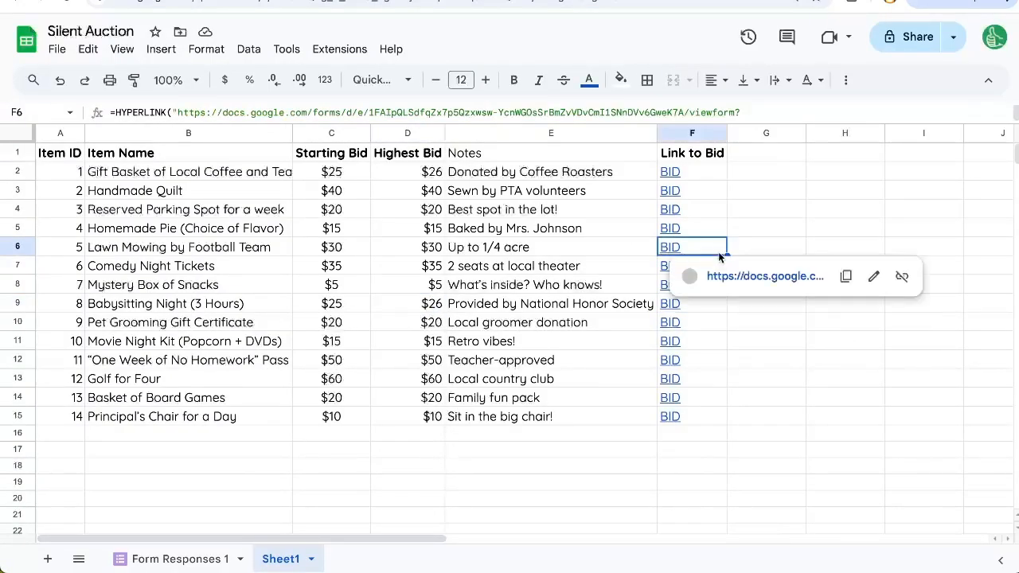
pyautogui.click(670, 247)
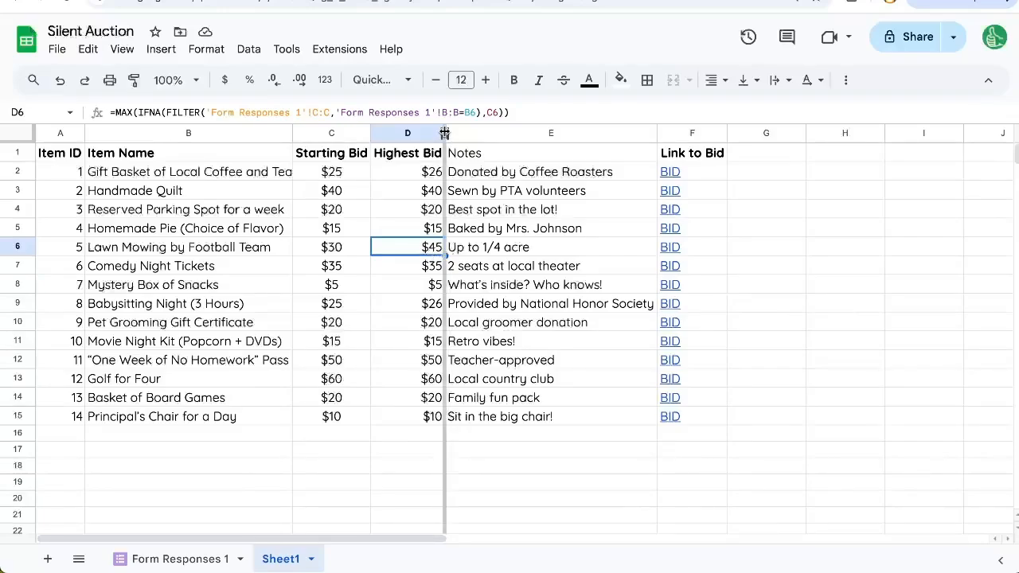
# Step: Widen Highest Bid, hide Starting Bid, and insert a blank column before Notes
pyautogui.moveTo(444, 133); pyautogui.dragTo(482, 133)
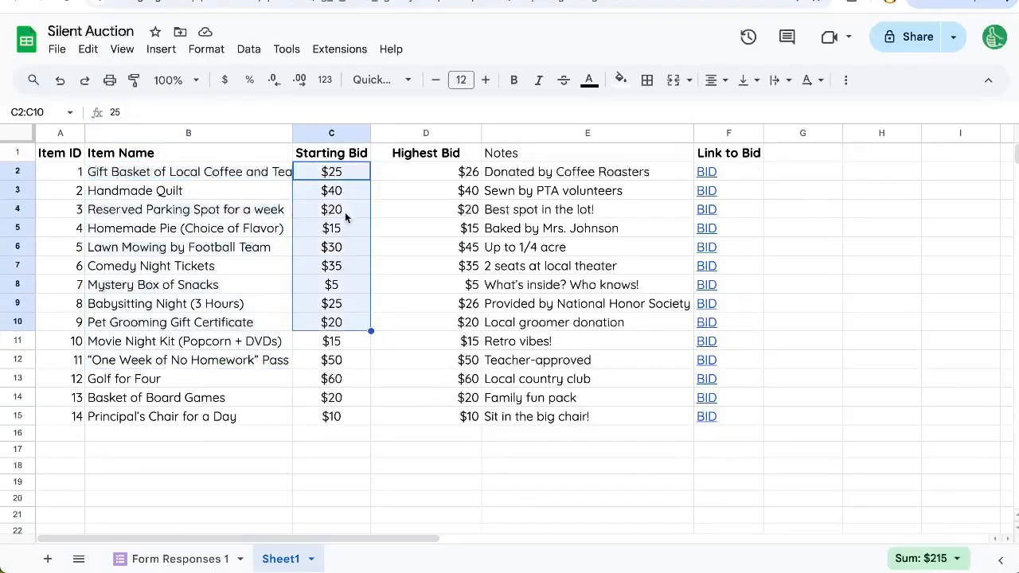
pyautogui.click(331, 133)
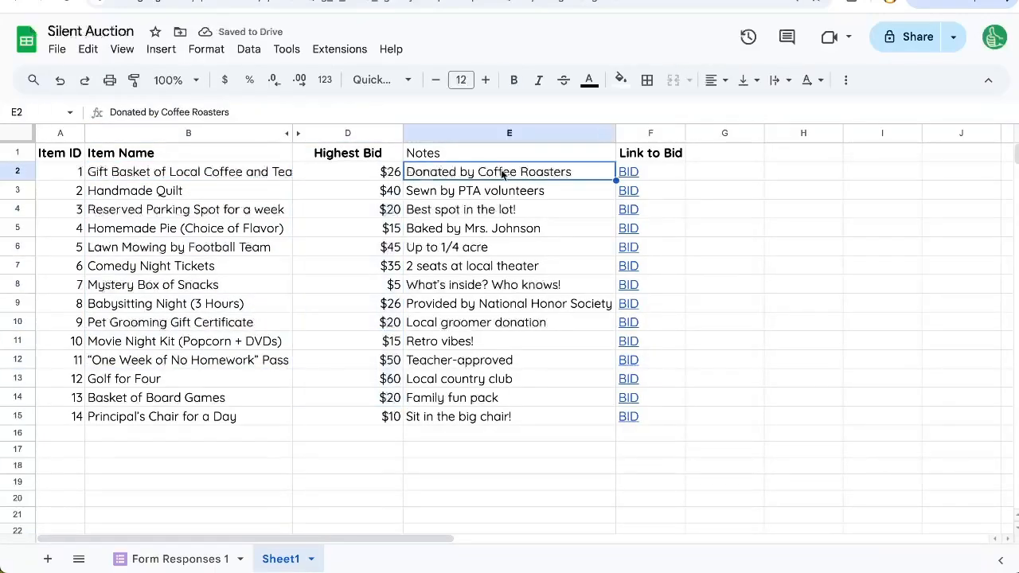
pyautogui.click(629, 171)
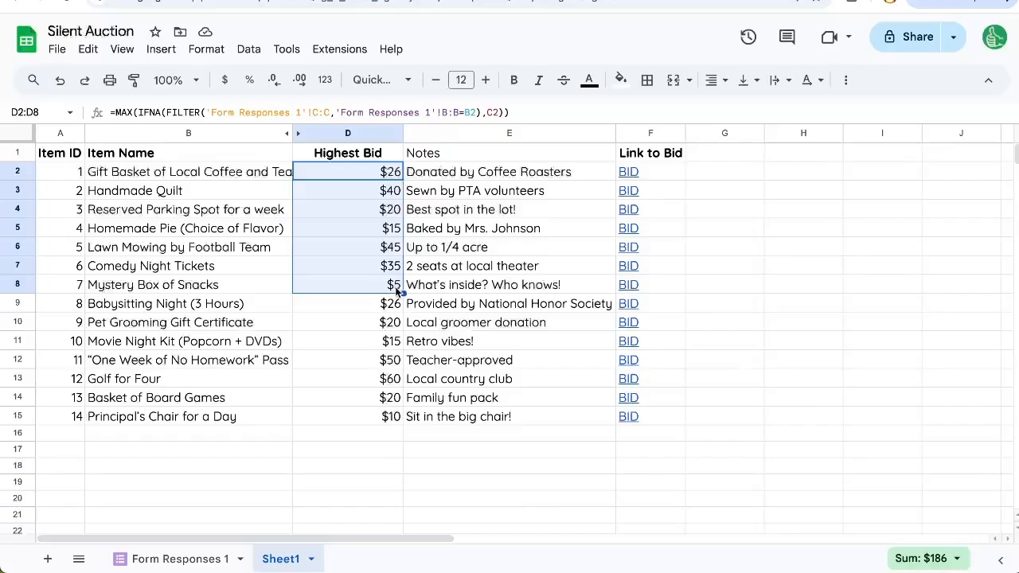
pyautogui.moveTo(450, 293)
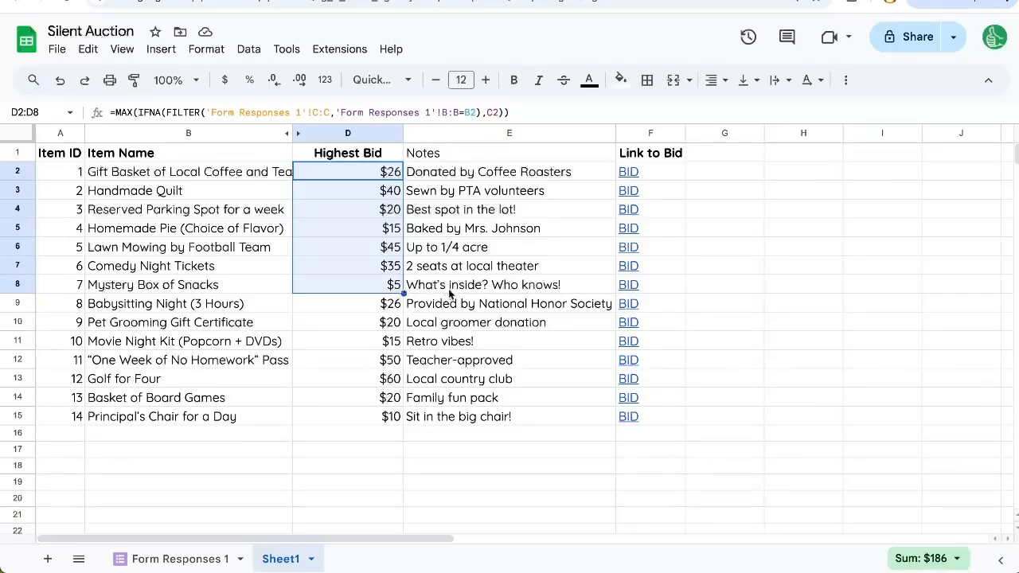
pyautogui.click(628, 284)
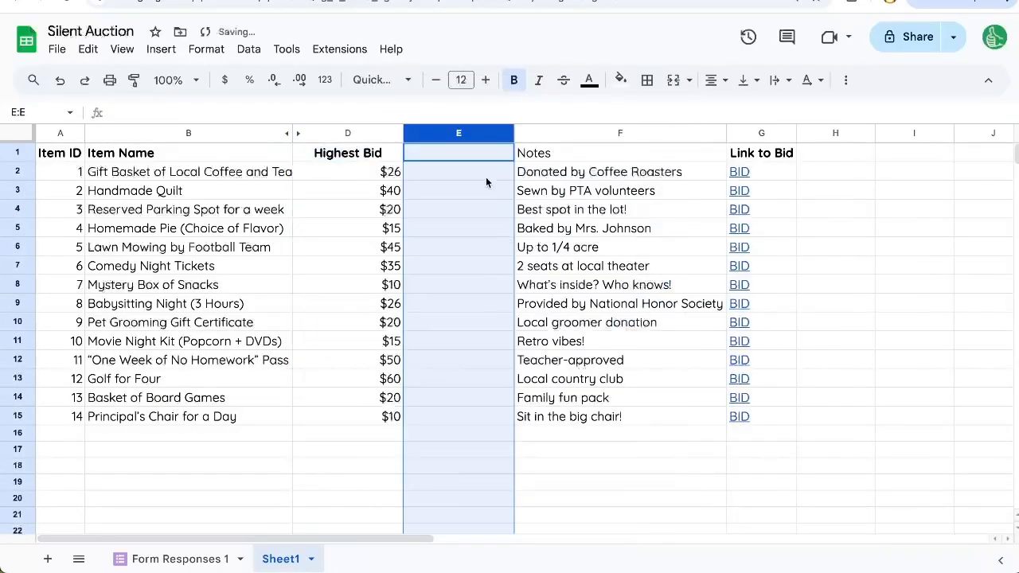
# Step: In E2, filter response names where item matches B2 and bid matches D2, then fill down
pyautogui.click(178, 559)
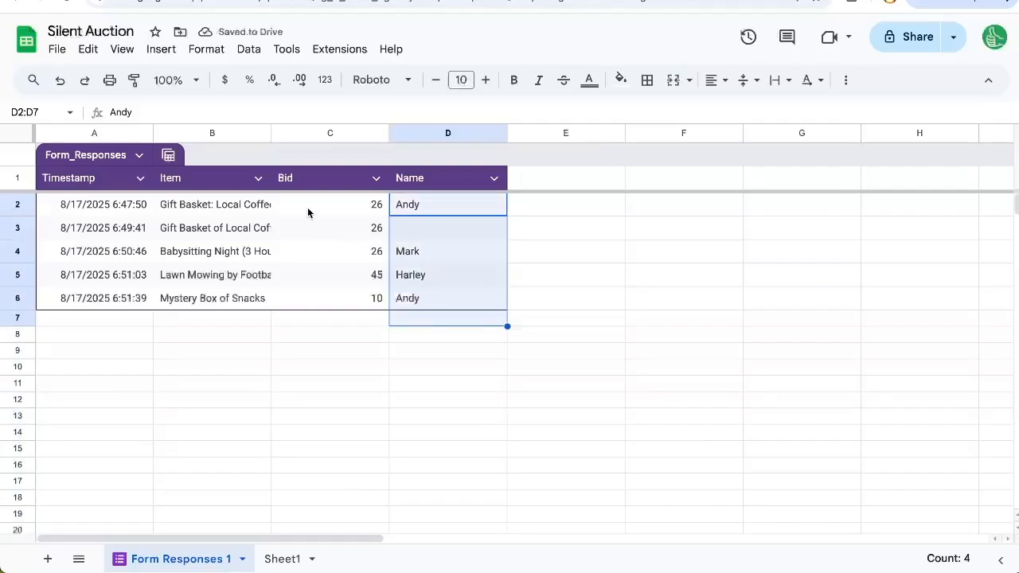
pyautogui.click(281, 559)
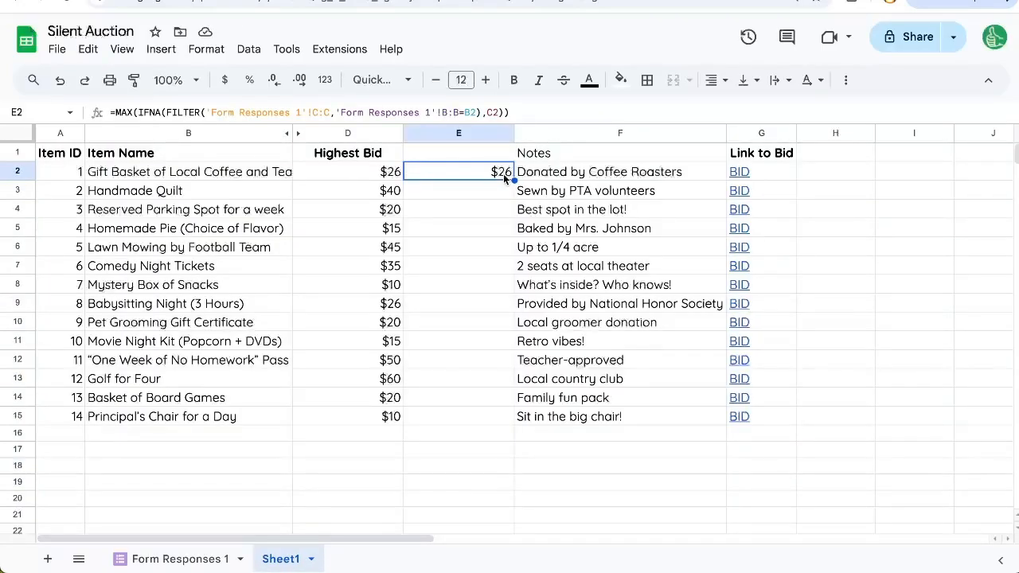
pyautogui.click(177, 558)
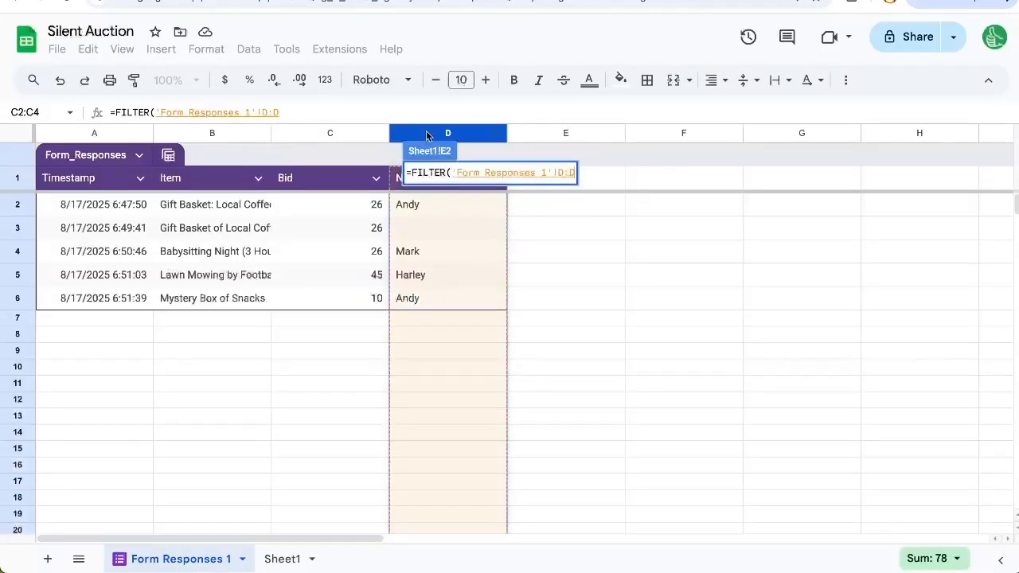
pyautogui.write(',')
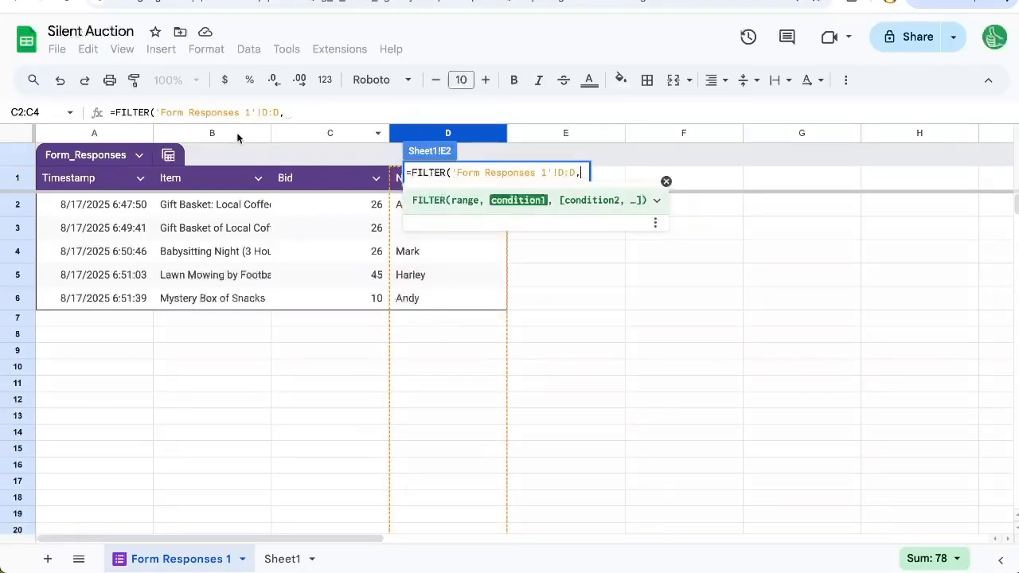
pyautogui.write("'Form Responses 1'!B:B=B1")
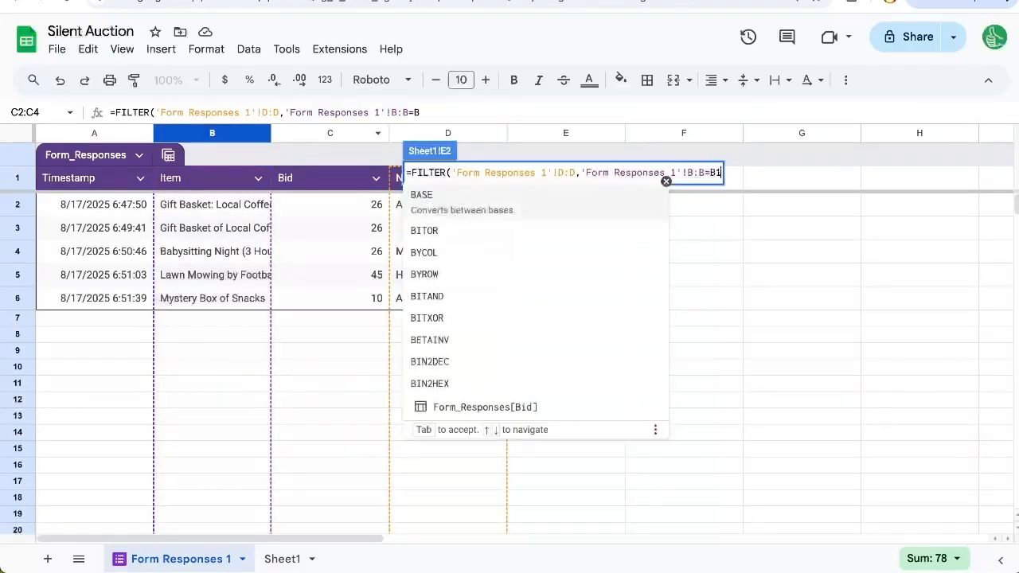
pyautogui.write("2,'Form Responses 1'!C:C=")
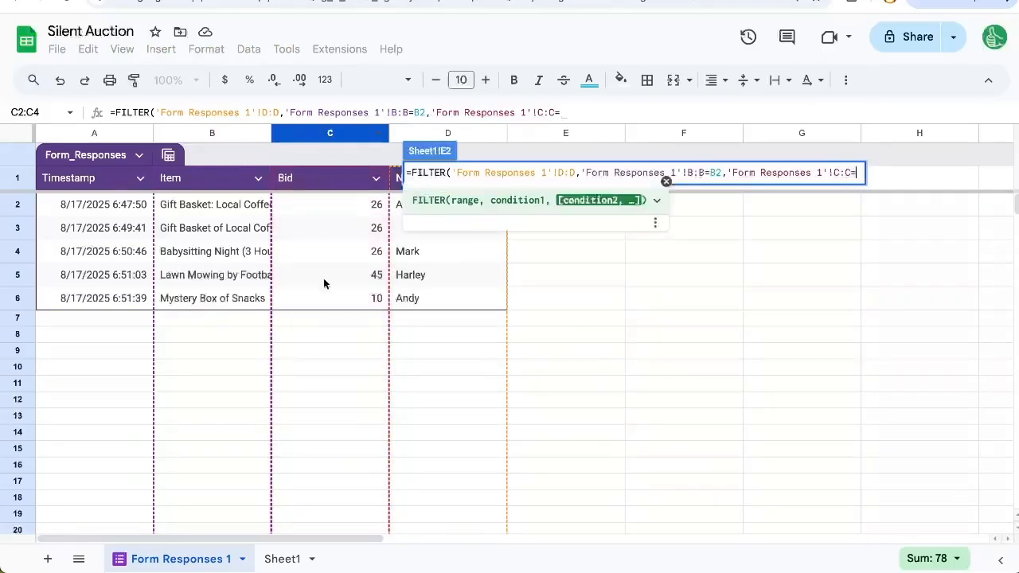
pyautogui.click(282, 558)
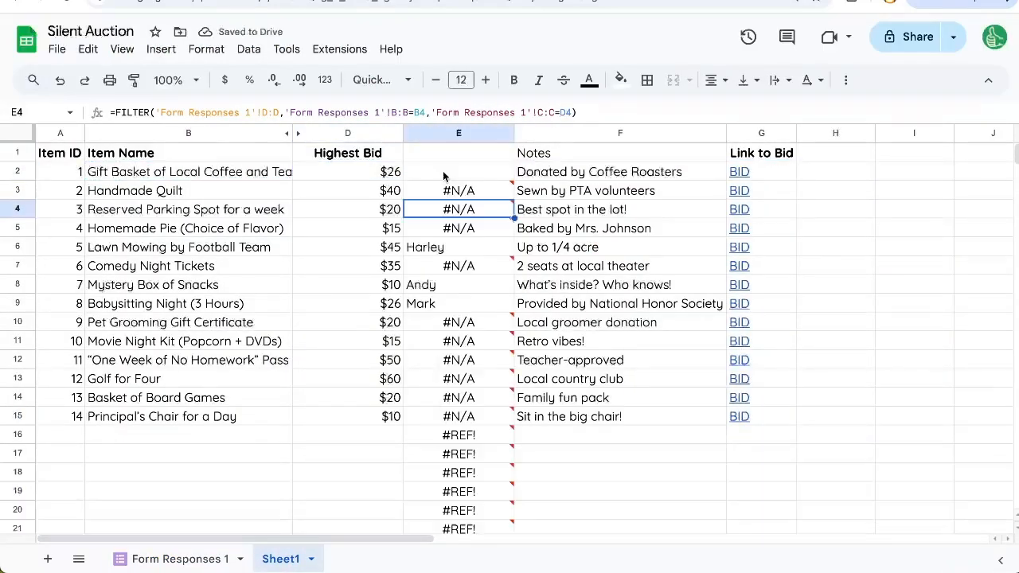
pyautogui.click(179, 558)
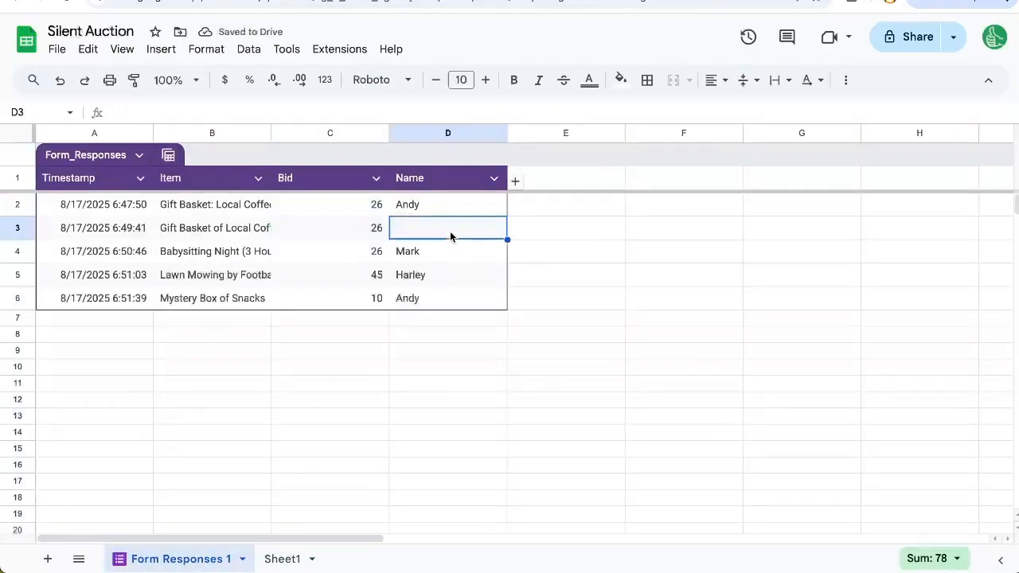
pyautogui.click(282, 559)
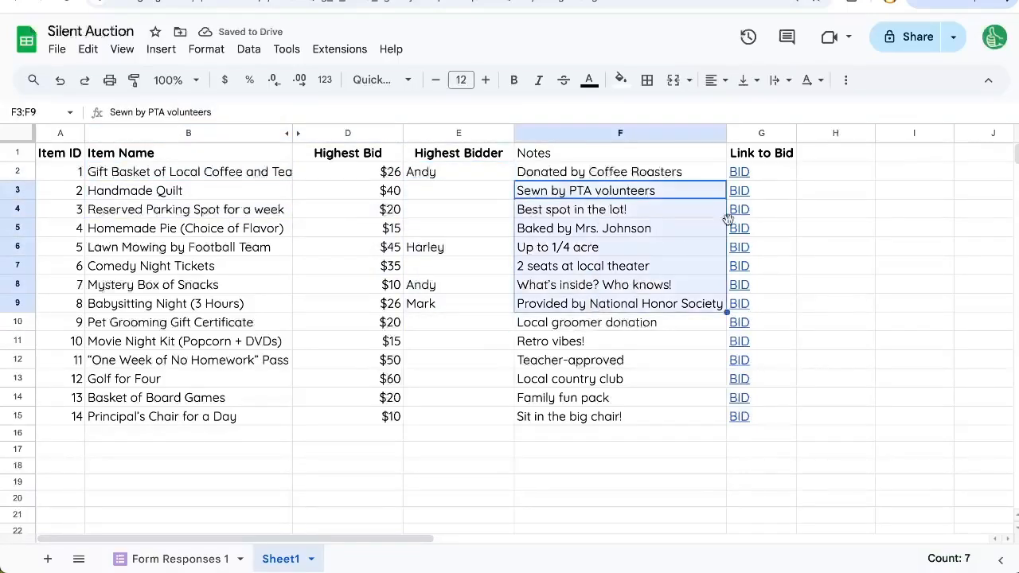
# Step: Choose the BID link for Reserved Parking Spot
pyautogui.click(739, 210)
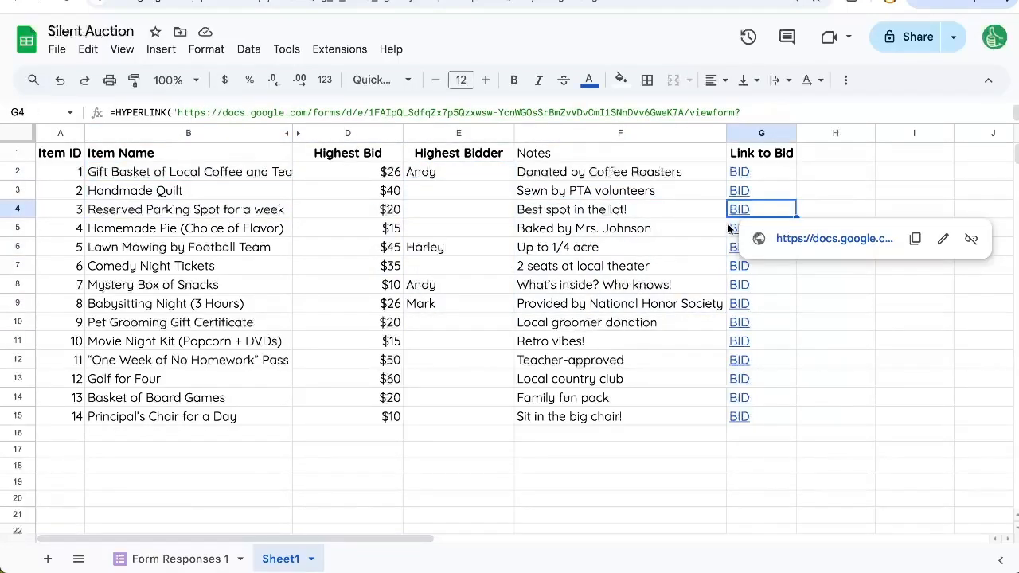